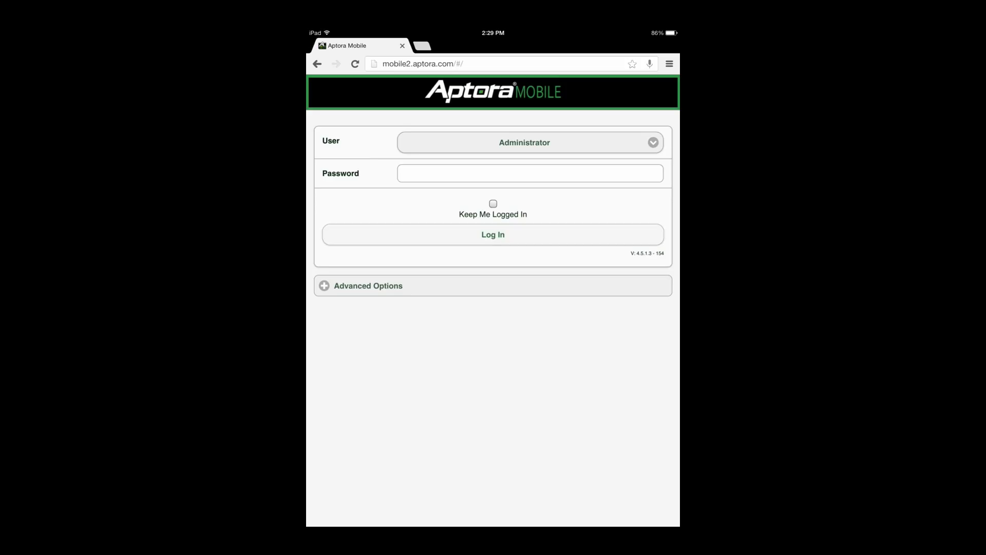
- Log in as Administrator with the password to reach the main menu
click(354, 64)
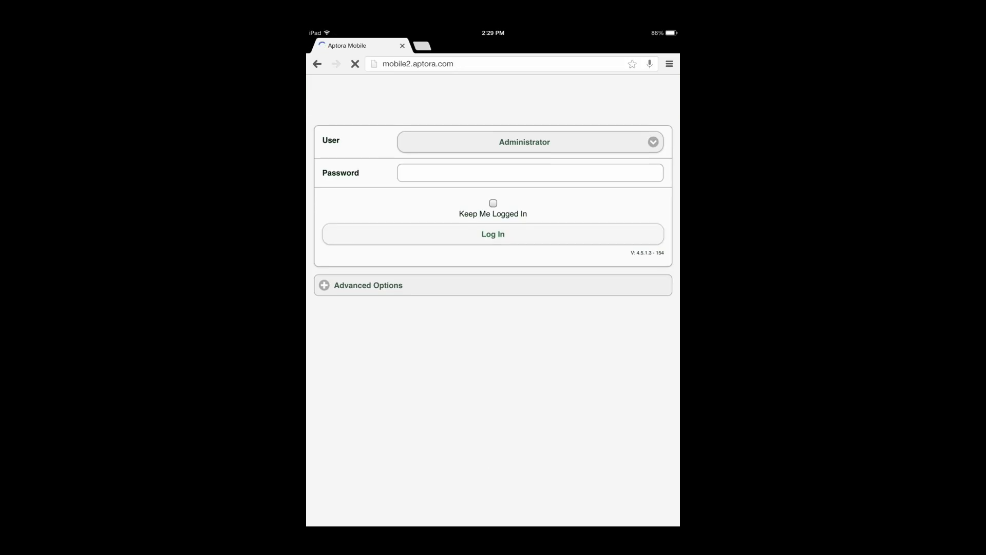
click(493, 233)
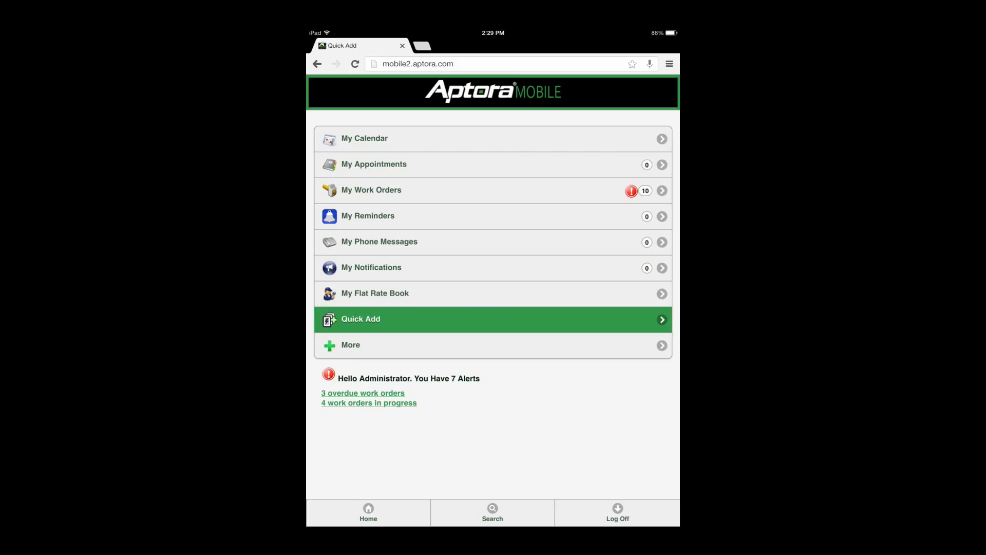
- Start a new invoice from Quick Add and open the Customer:Job search
click(492, 319)
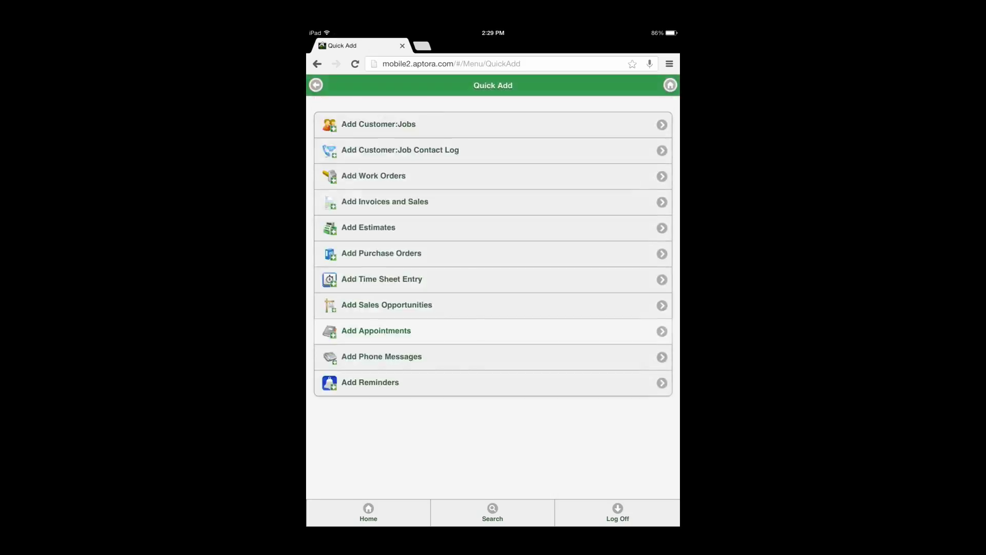
click(385, 201)
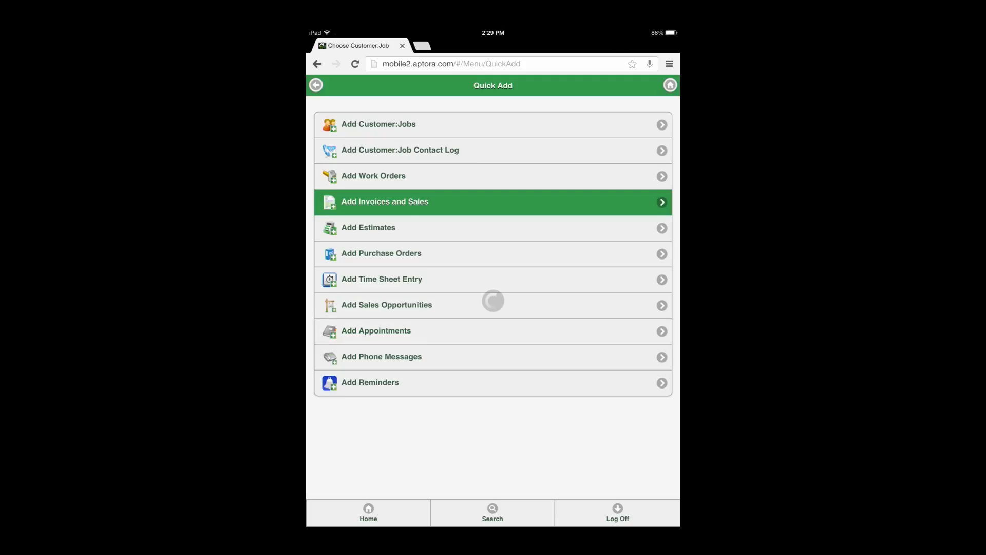
click(385, 202)
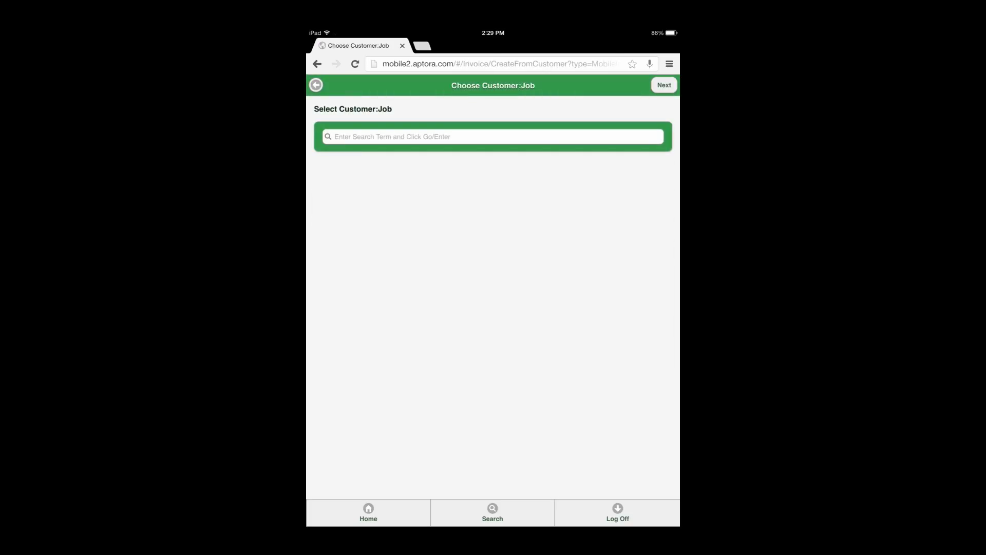
click(493, 137)
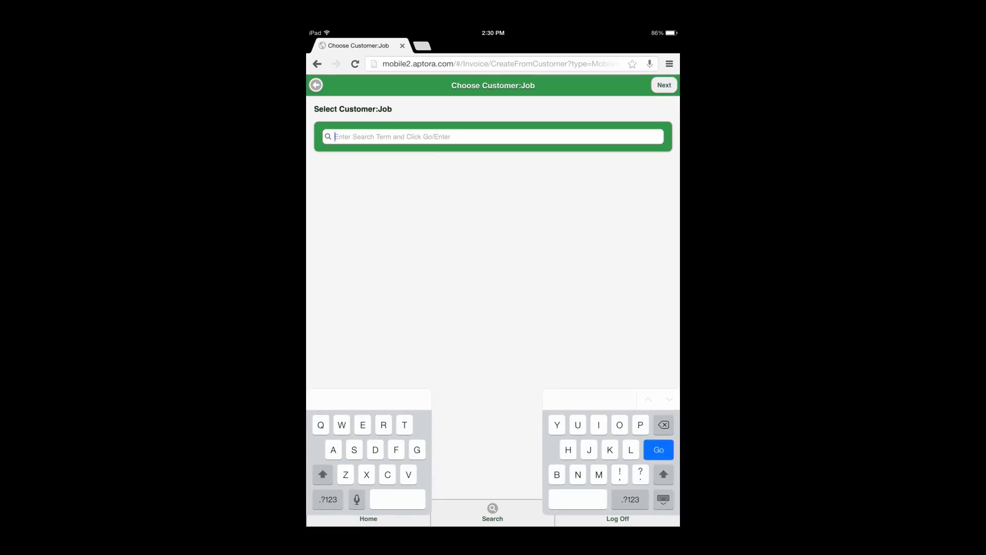
- Search 'A', select customer A b c, and create invoice 1235424
text(A)
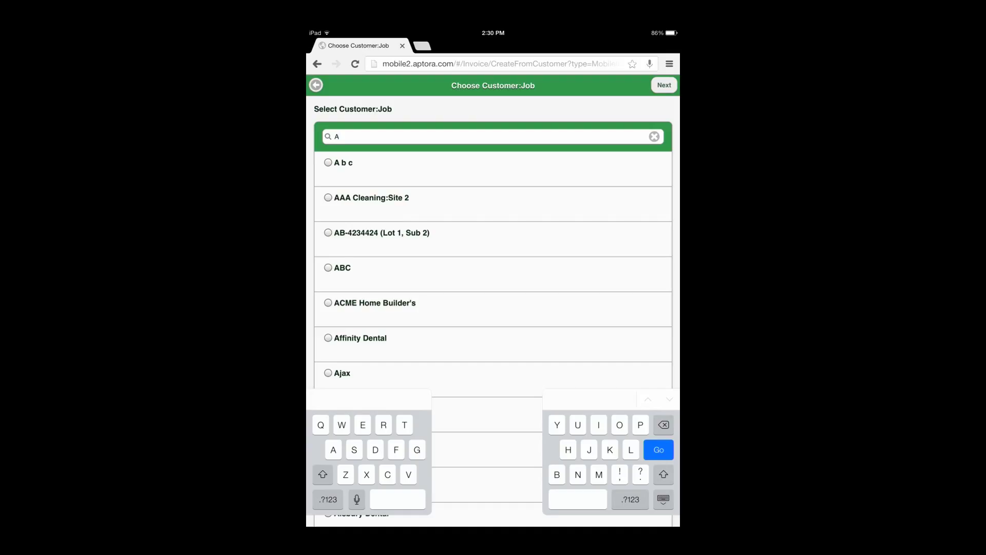
click(327, 163)
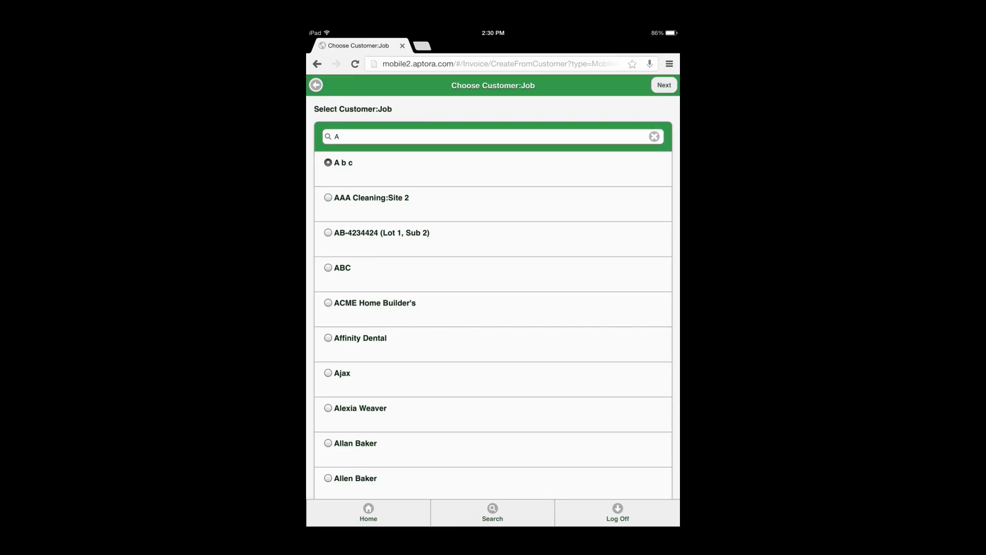
click(664, 85)
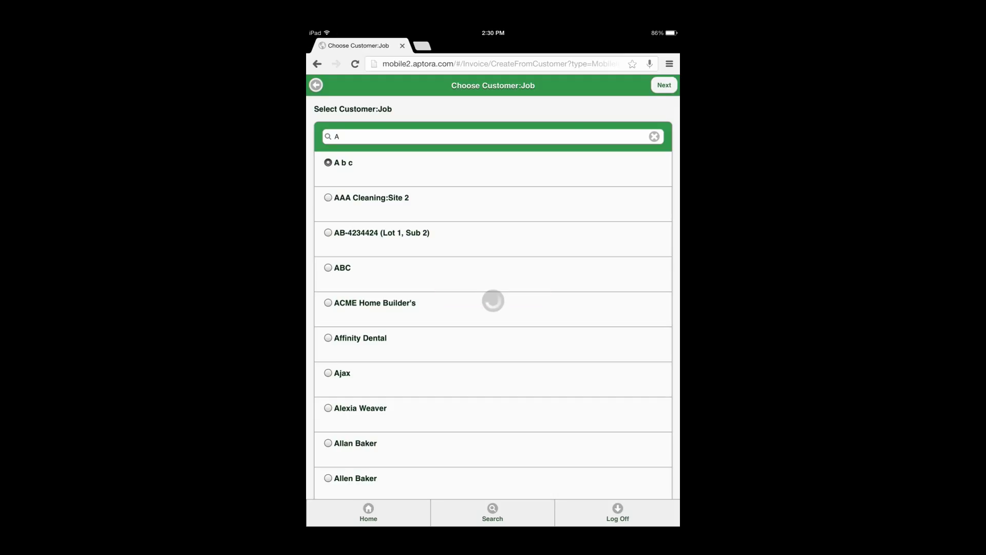
click(663, 85)
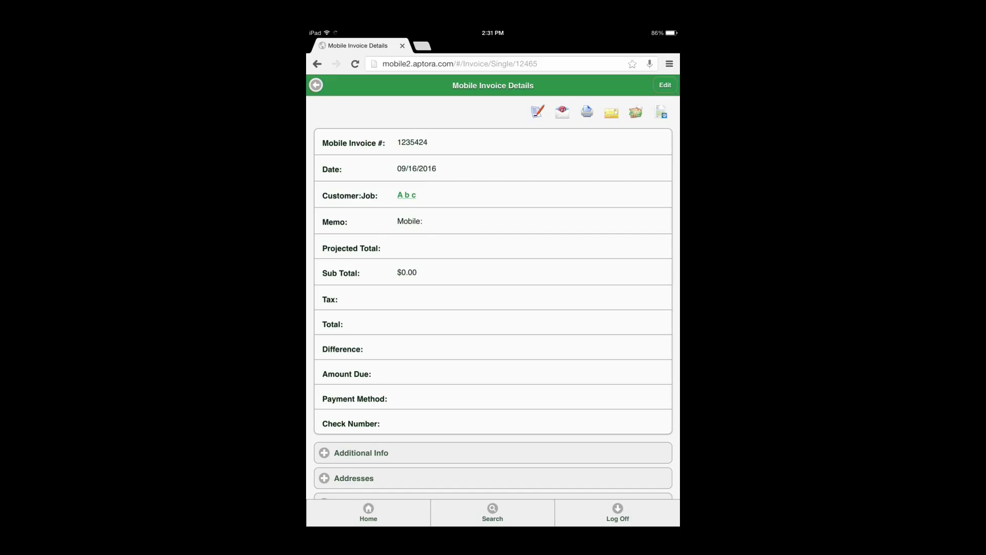
- Edit invoice 1235424 and type 'training video' into the memo
click(664, 85)
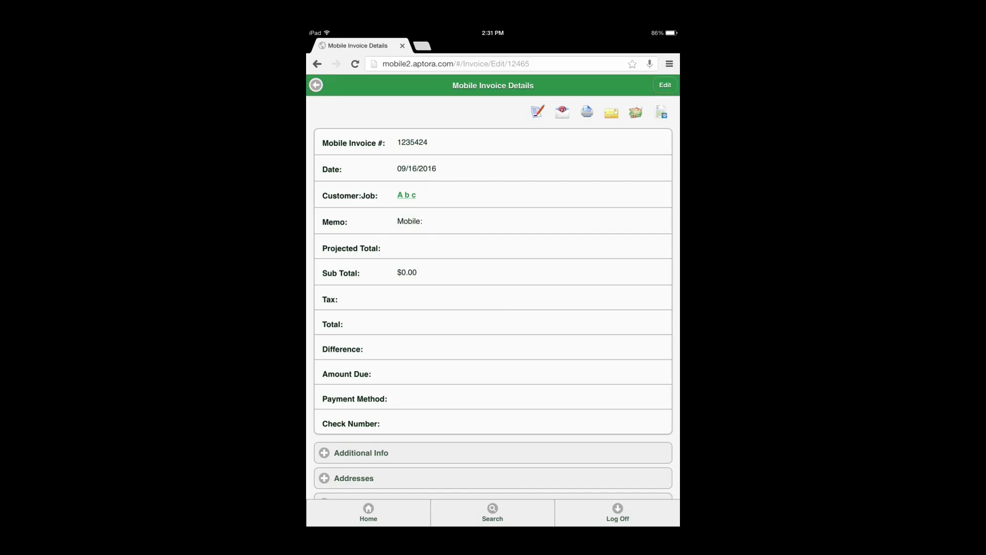
click(665, 84)
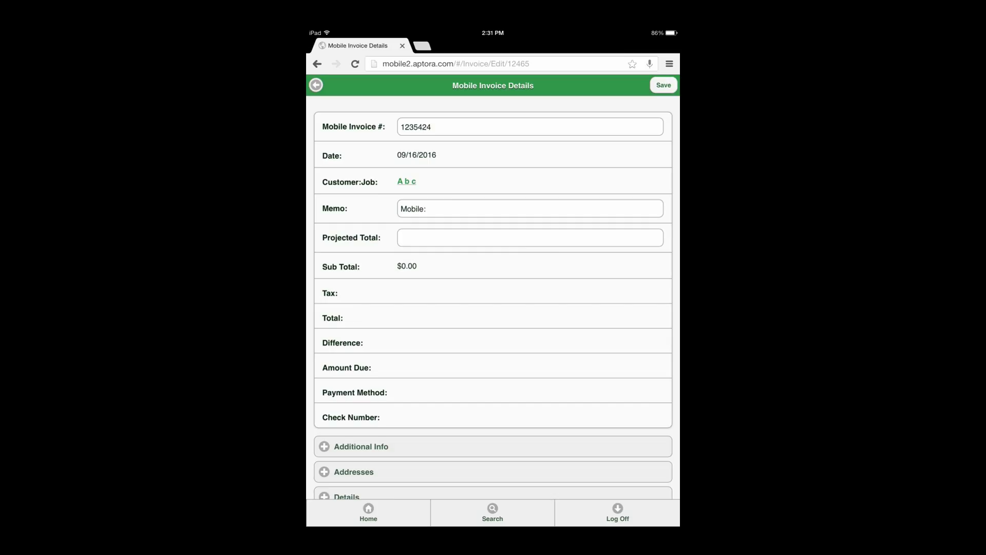
click(530, 208)
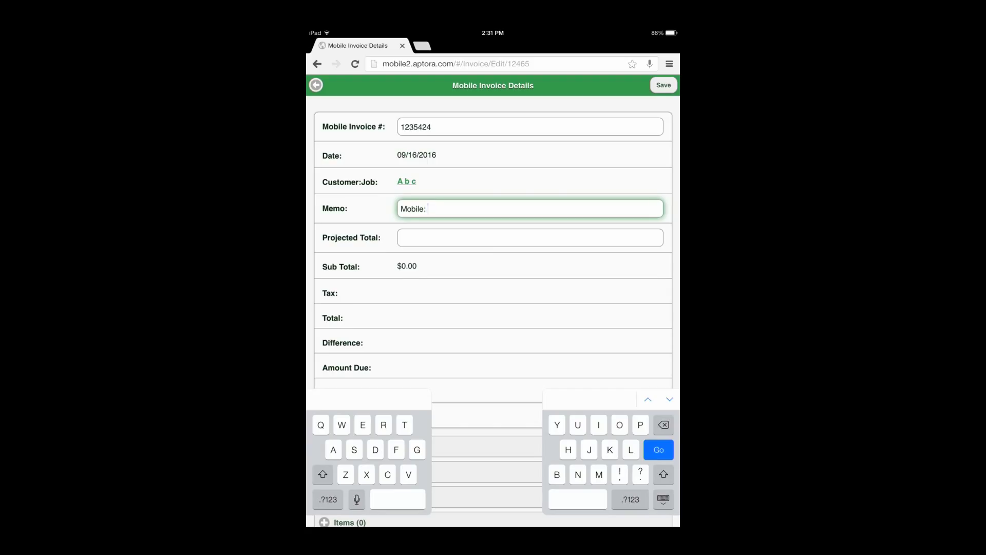
text(training)
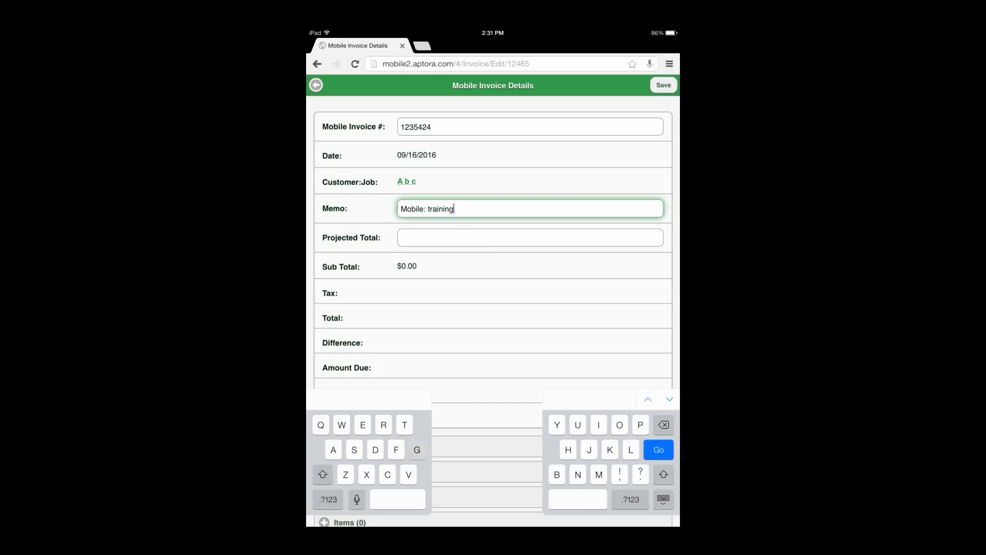
text(v)
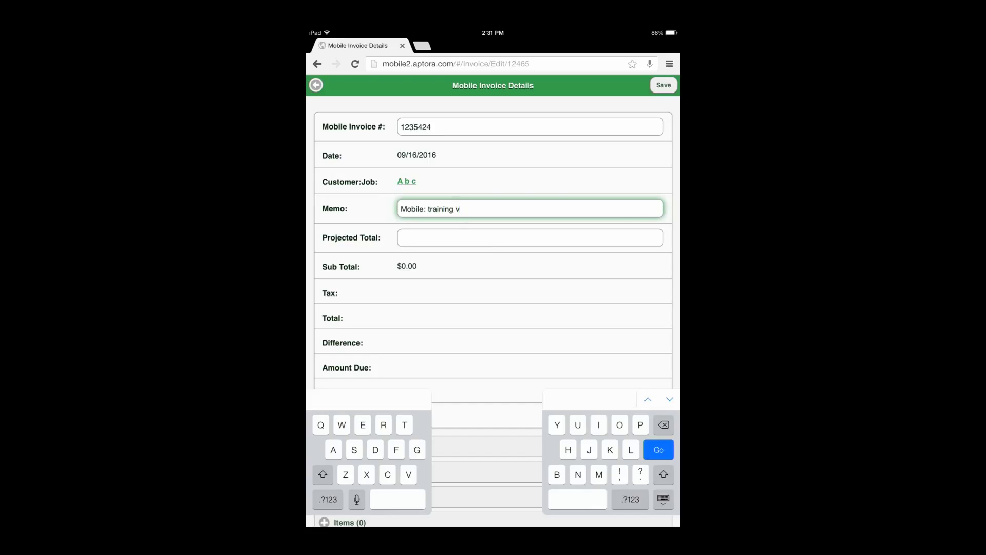
text(ide)
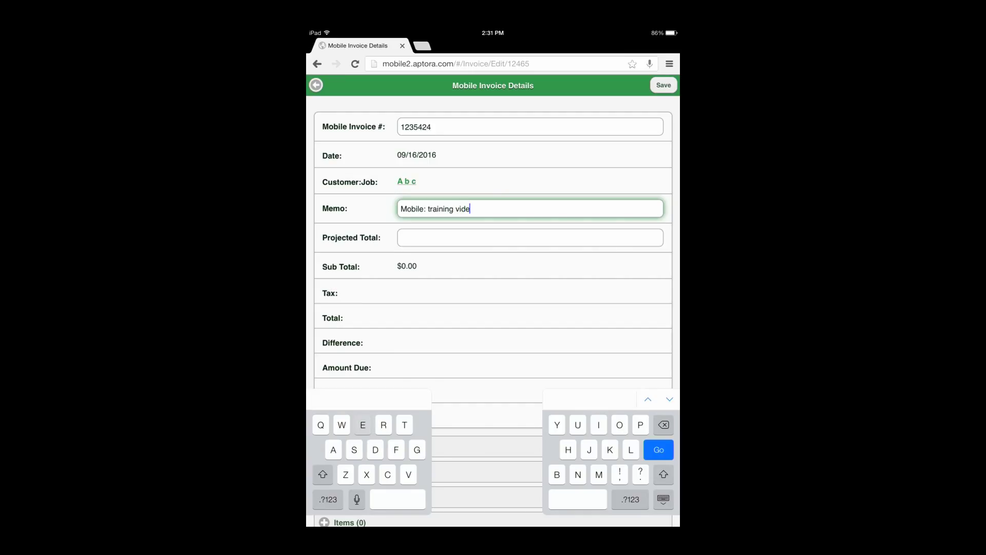
text(o)
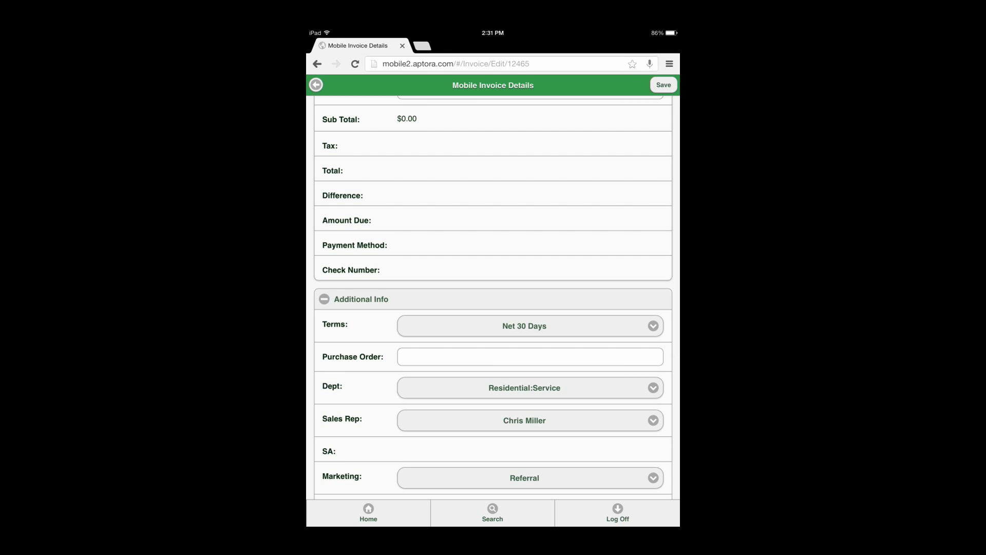
- Choose Dept Commercial:Service (comm), Tax Code TAX and Tax Item Lenexa KS
scroll(down, 3)
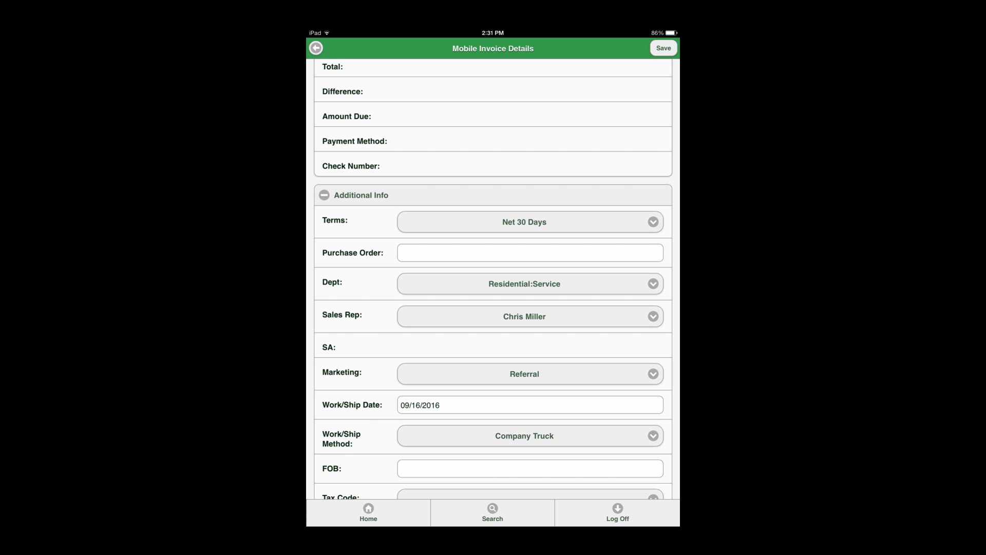
click(529, 284)
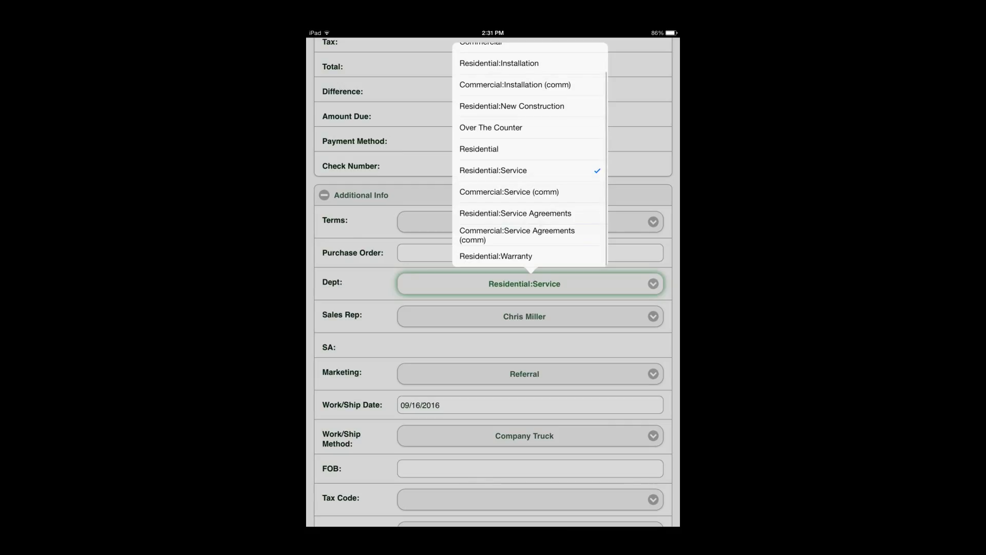
click(509, 192)
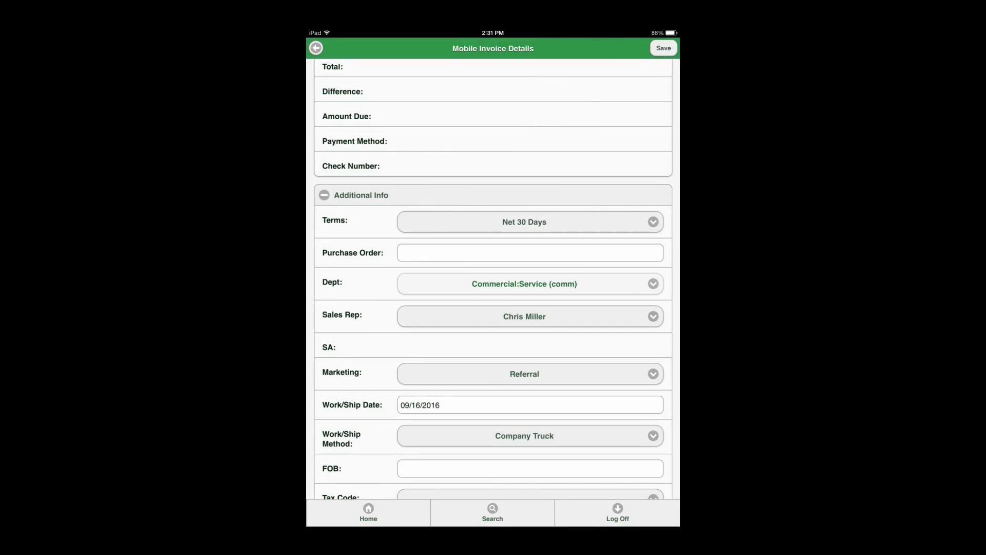
scroll(down, 3)
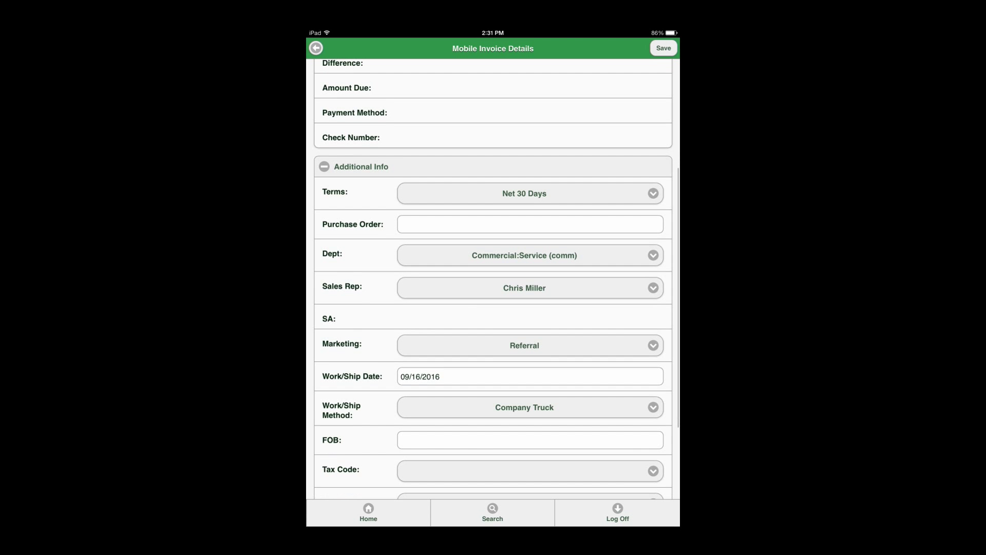
scroll(down, 3)
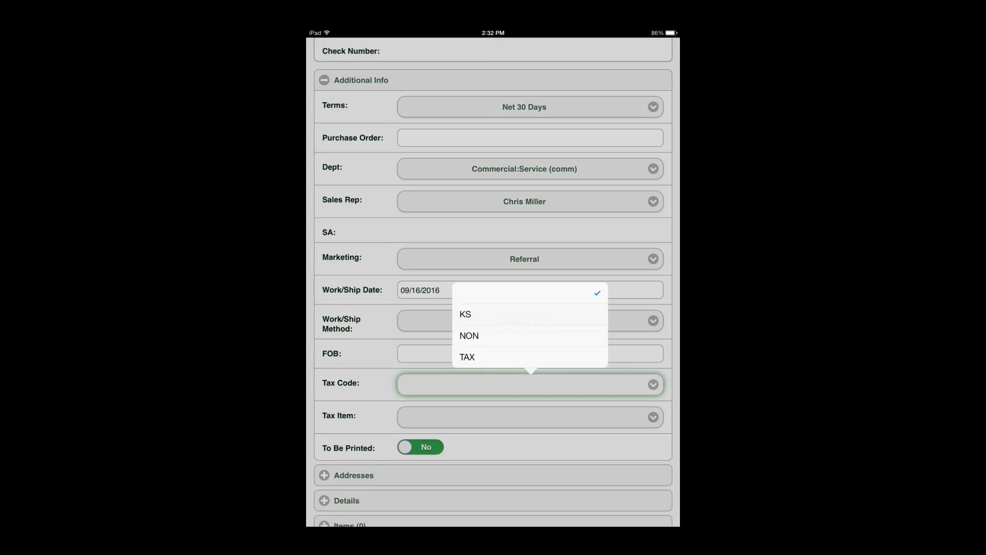
click(467, 357)
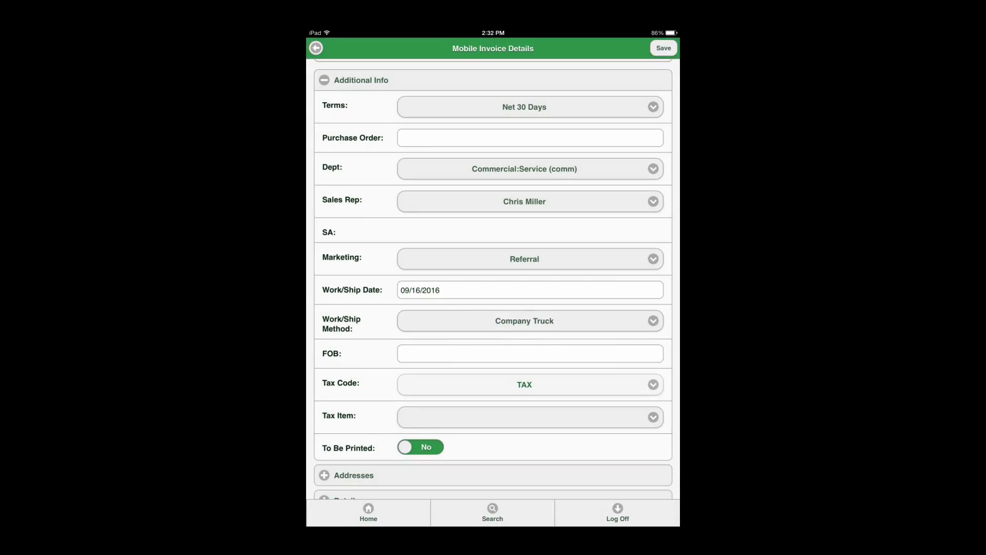
click(530, 417)
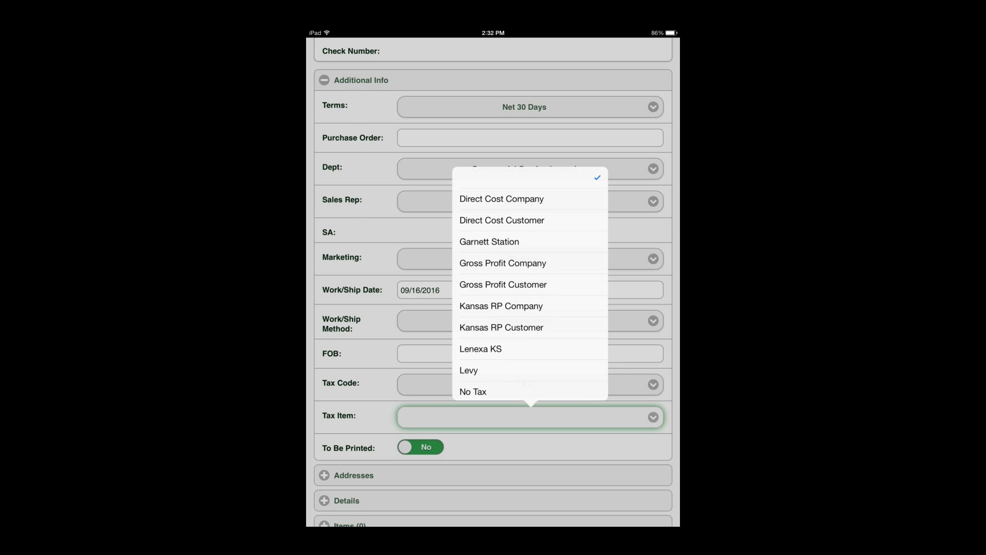
click(480, 348)
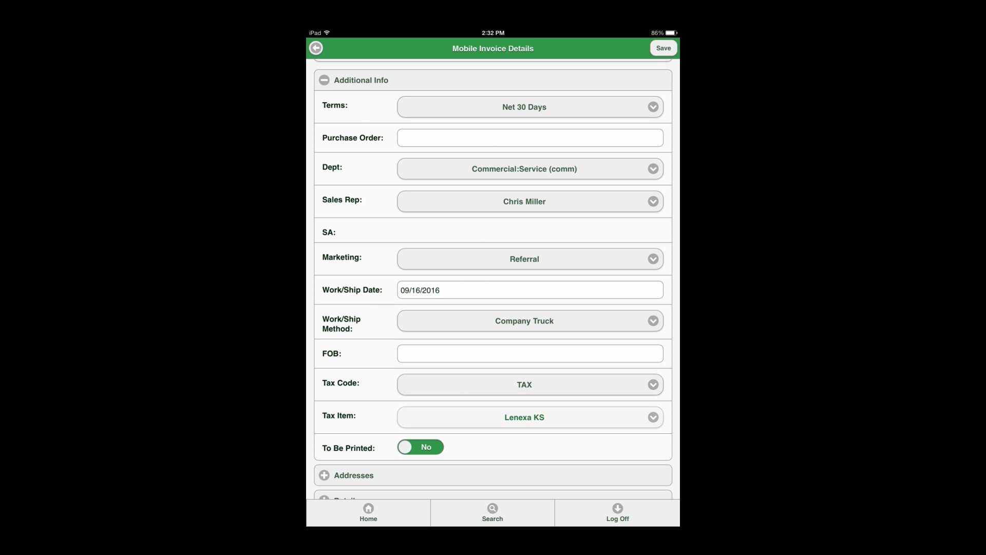
scroll(down, 3)
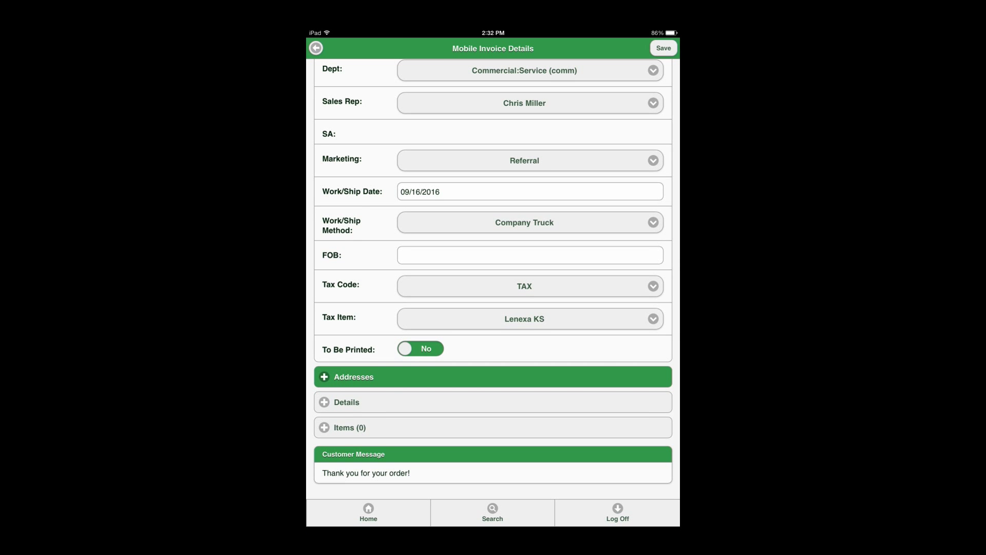
- Expand the addresses and Details sections, and enter 'Details' as the text
click(354, 377)
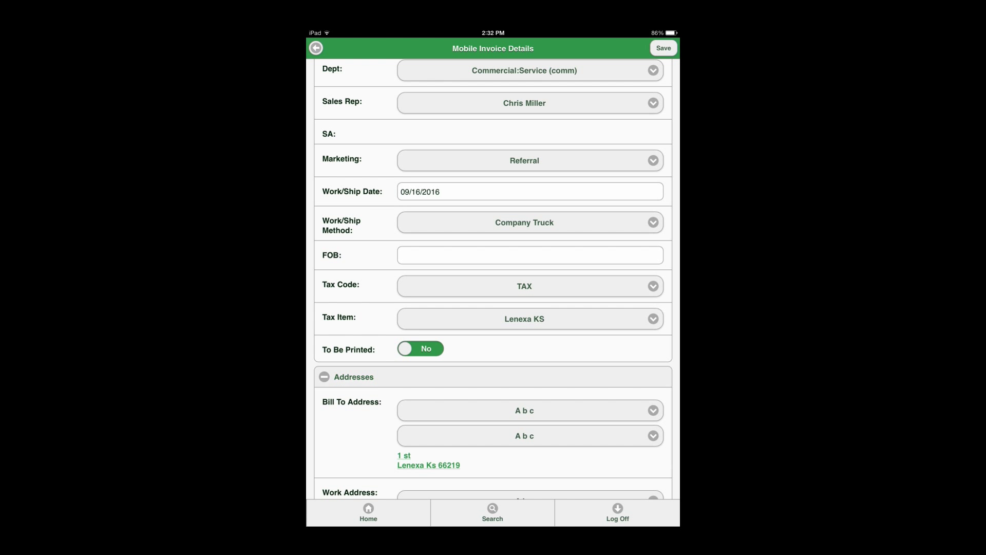
scroll(down, 3)
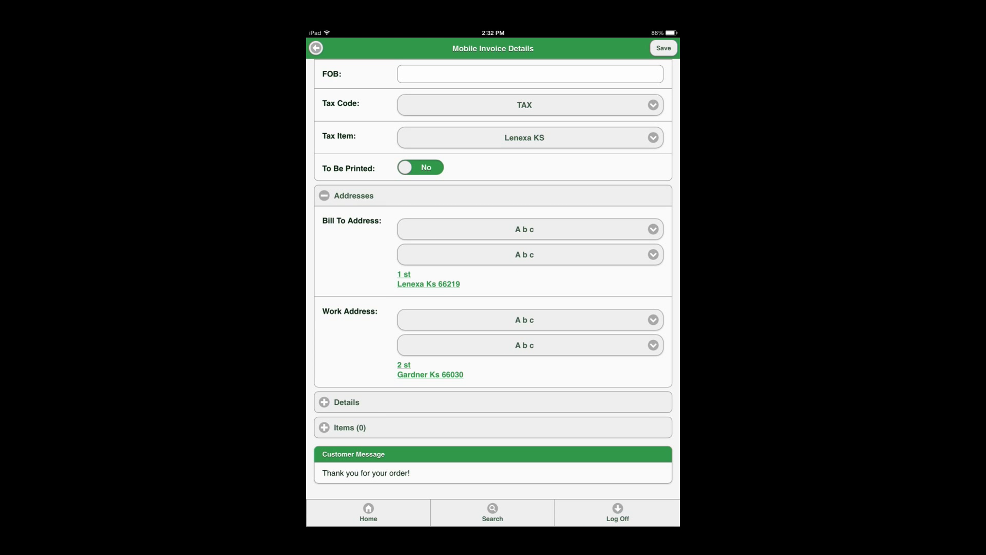
click(345, 401)
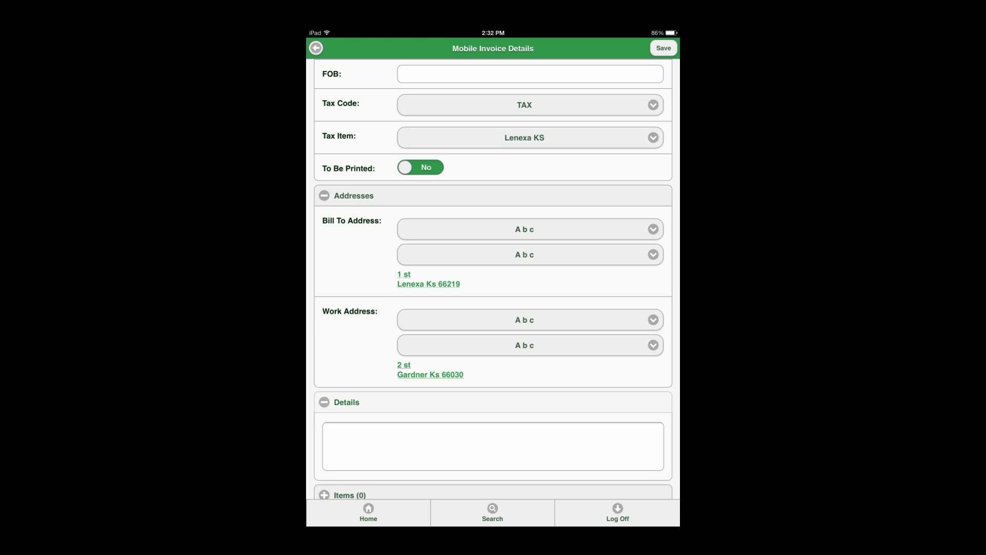
click(493, 445)
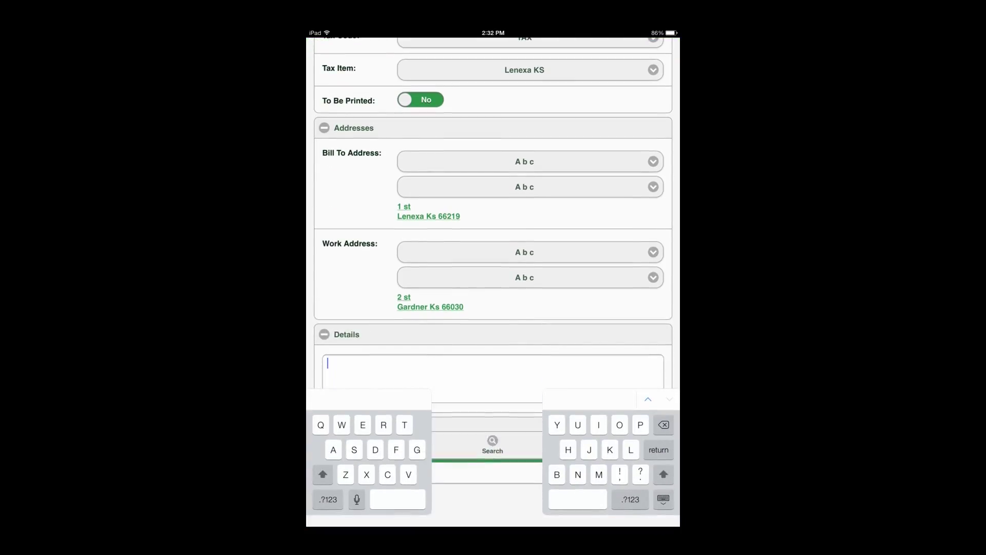
text(De)
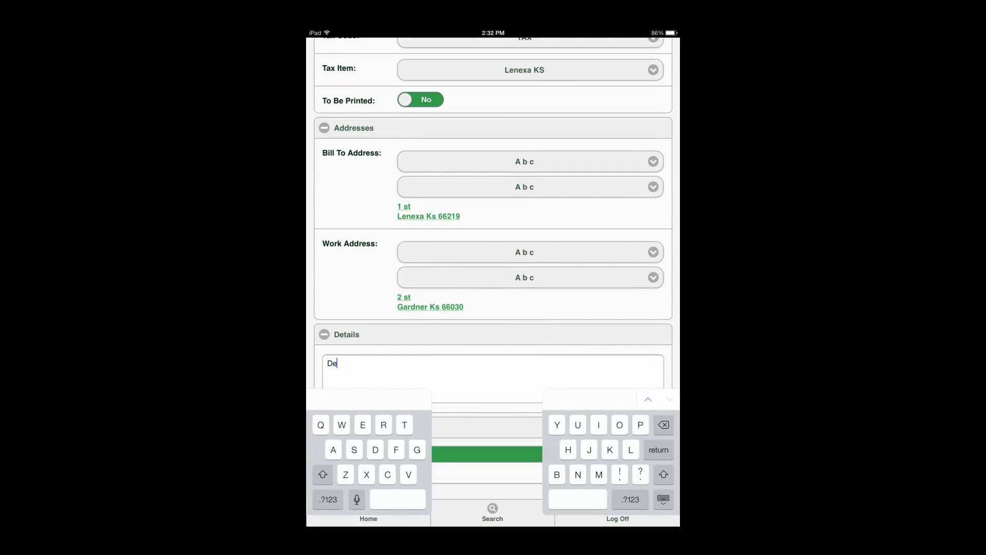
text(ta)
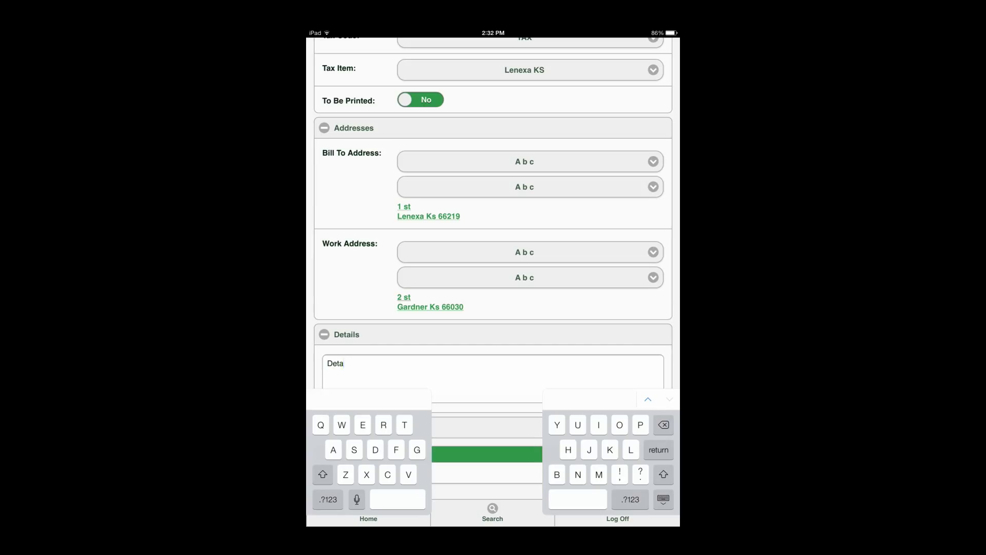
text(l)
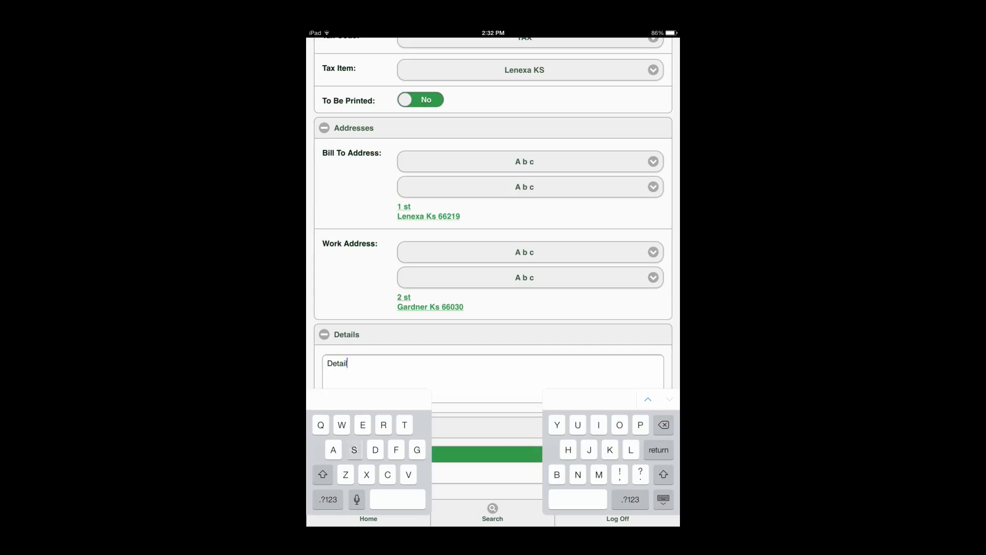
text(s)
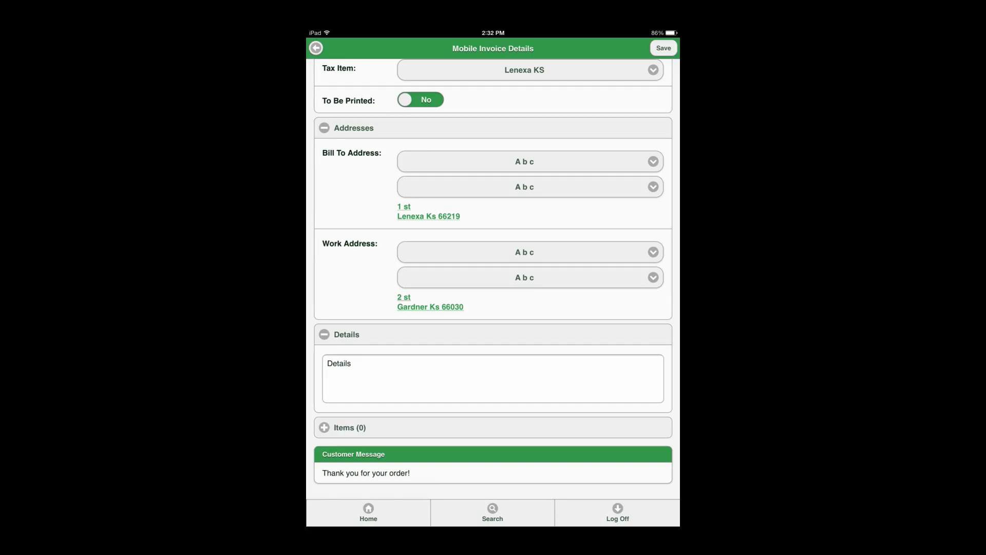
- Save invoice 1235424 and return to its read-only details page
click(663, 48)
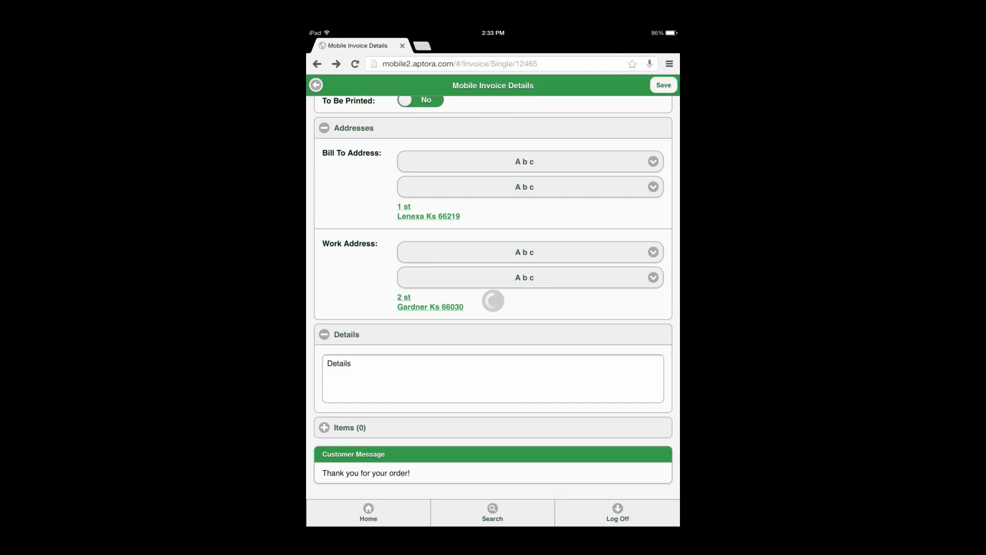
click(663, 85)
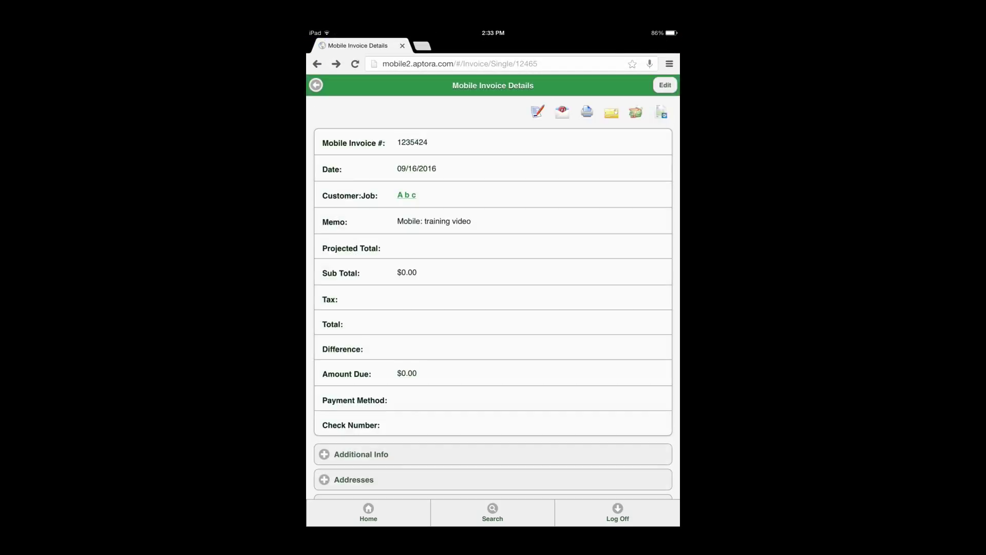
- Expand the empty Items (0) list and start adding products
scroll(down, 3)
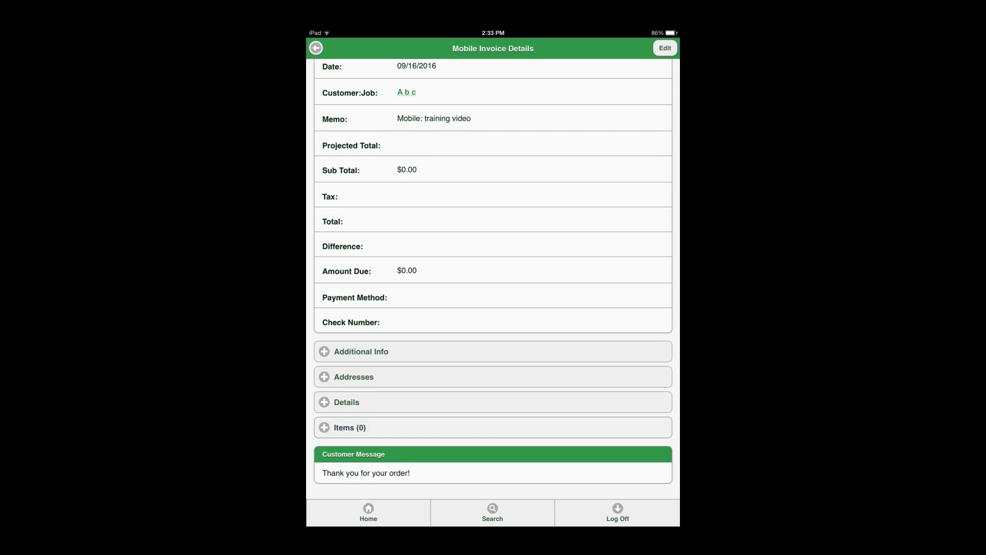
click(350, 427)
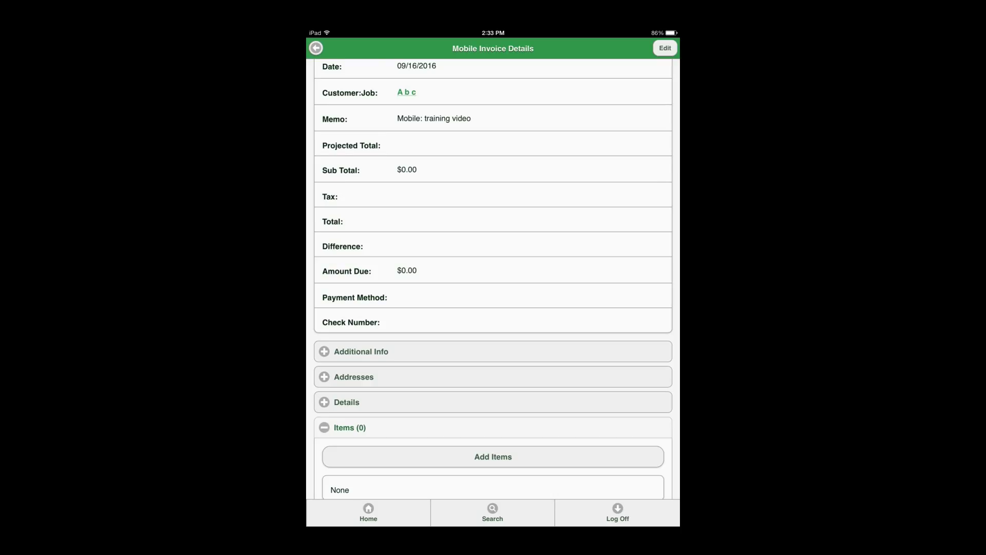
click(493, 456)
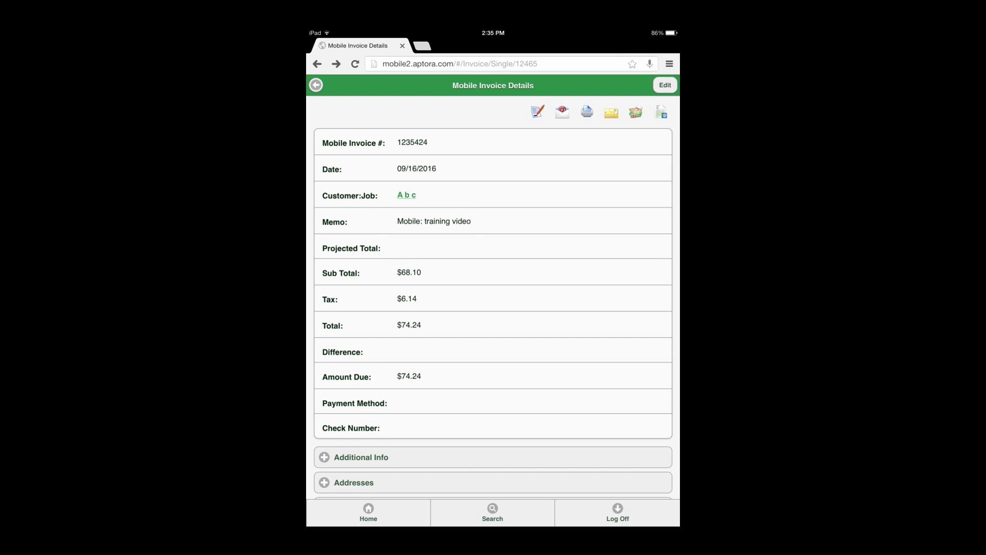
- Open the credit card payment form for the $74.24 balance, then back out
click(610, 112)
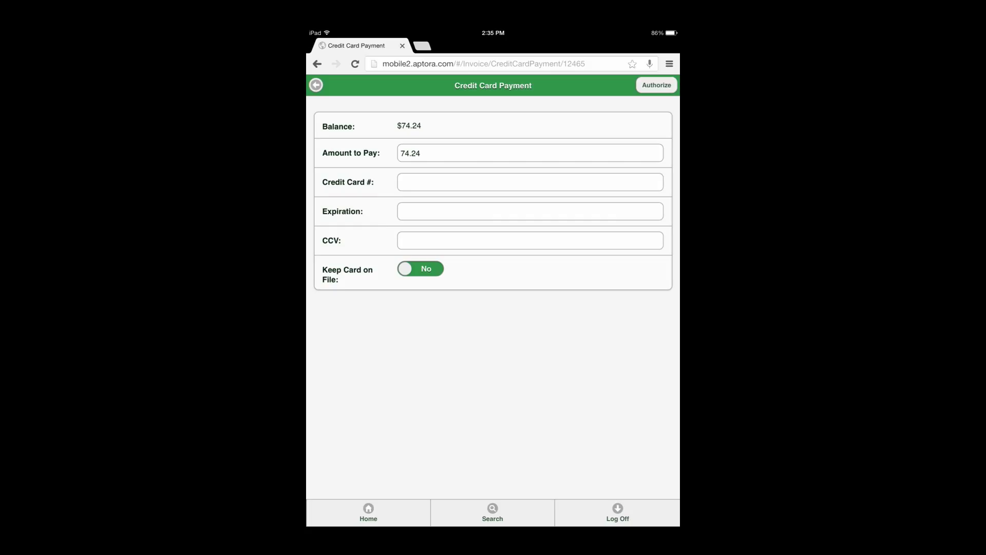
click(316, 85)
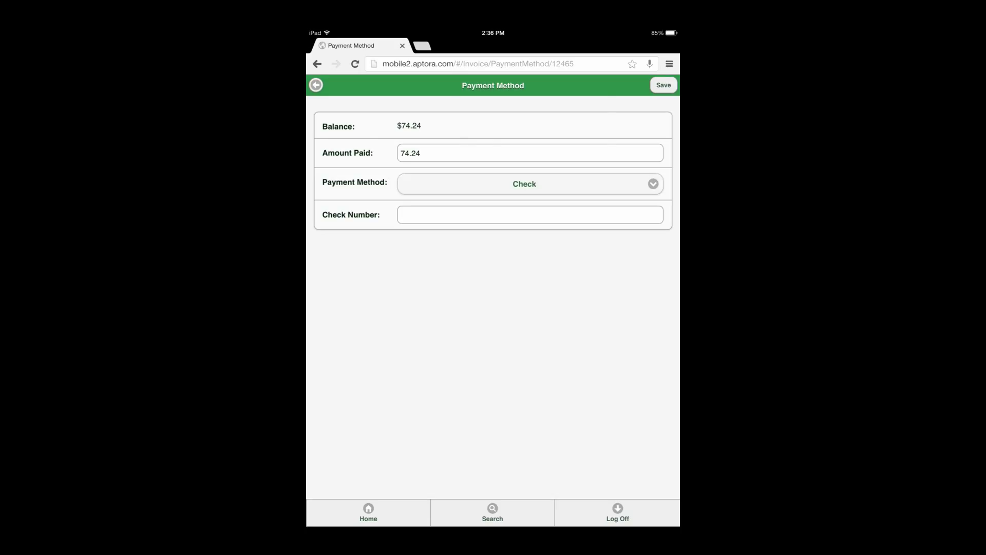
- Pick ACH from the payment method list, then go back to invoice details
click(530, 183)
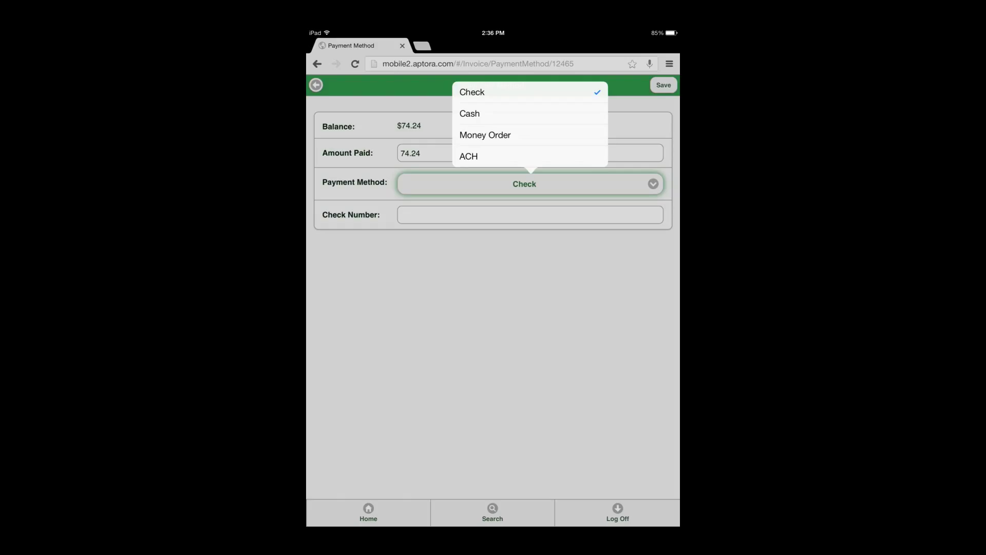
click(468, 157)
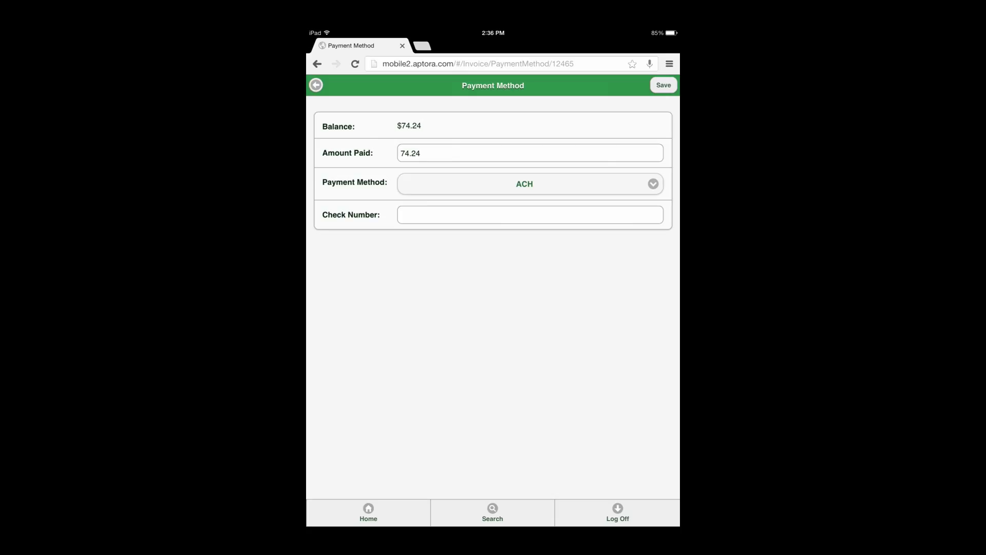
click(662, 85)
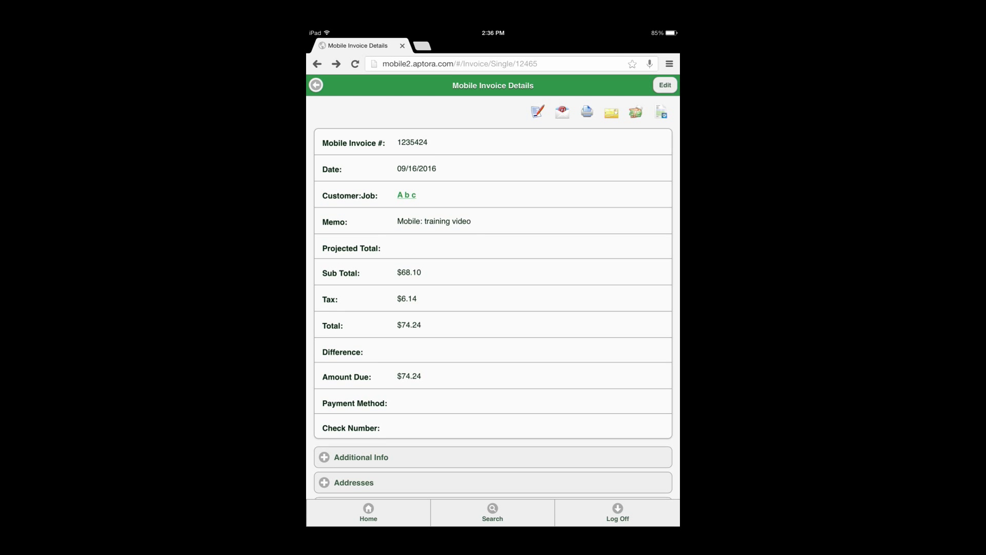
- Open the Quick Add options to begin adding another invoice
click(368, 512)
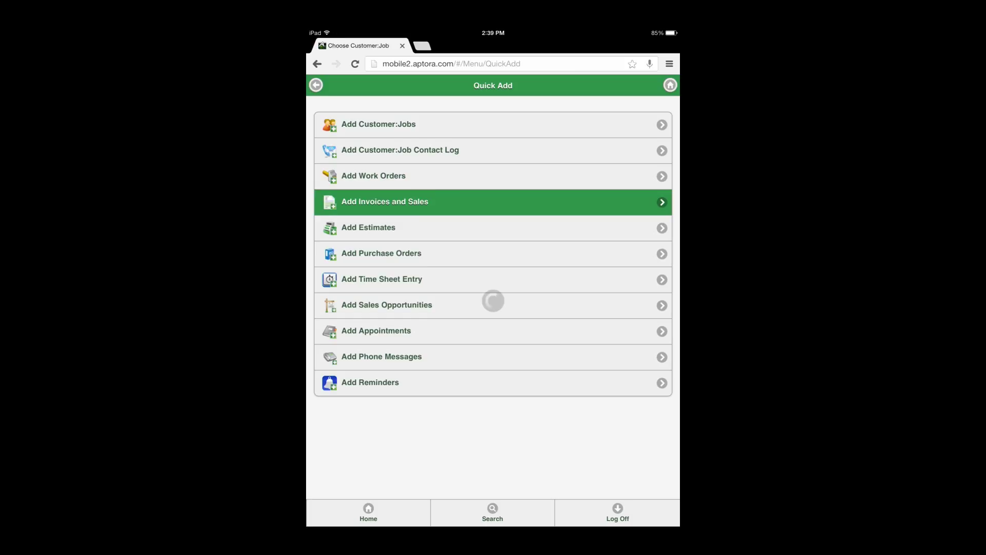
- Create invoice 1235425 for customer A b c, found by searching 'A'
click(384, 201)
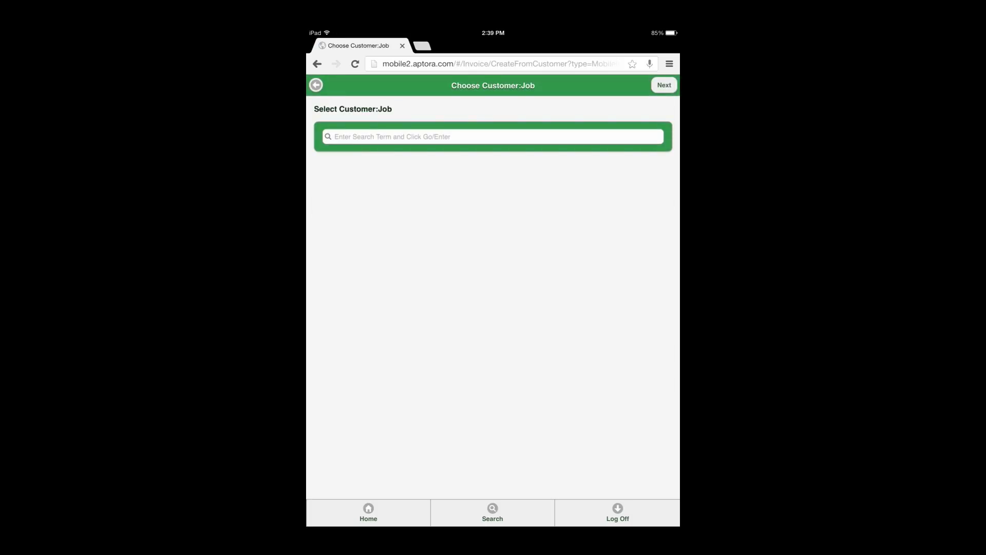
click(493, 137)
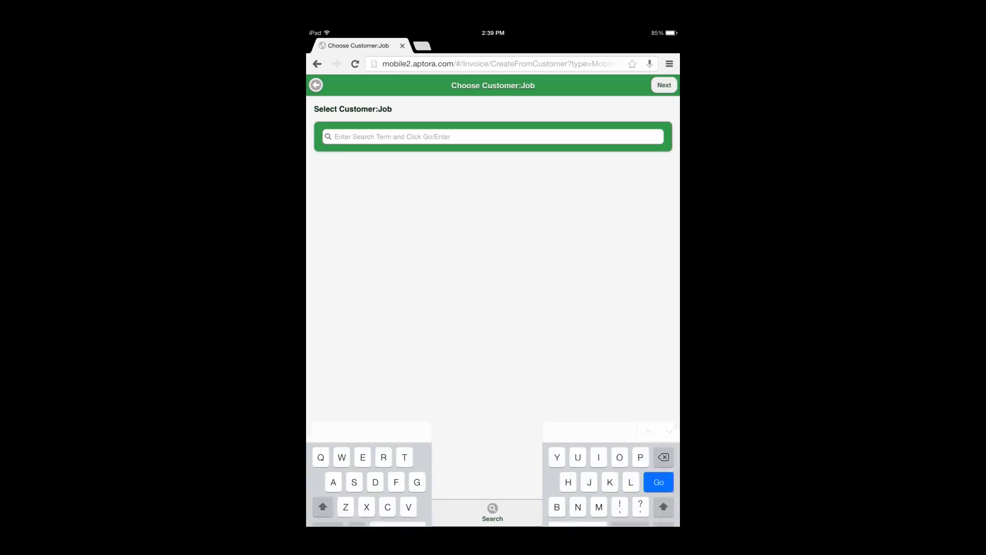
text(A)
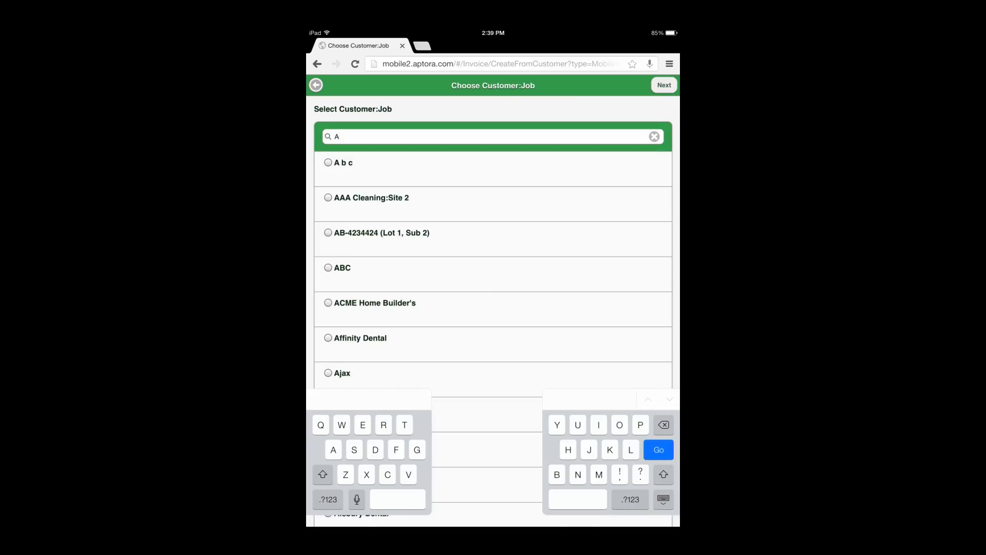
click(327, 162)
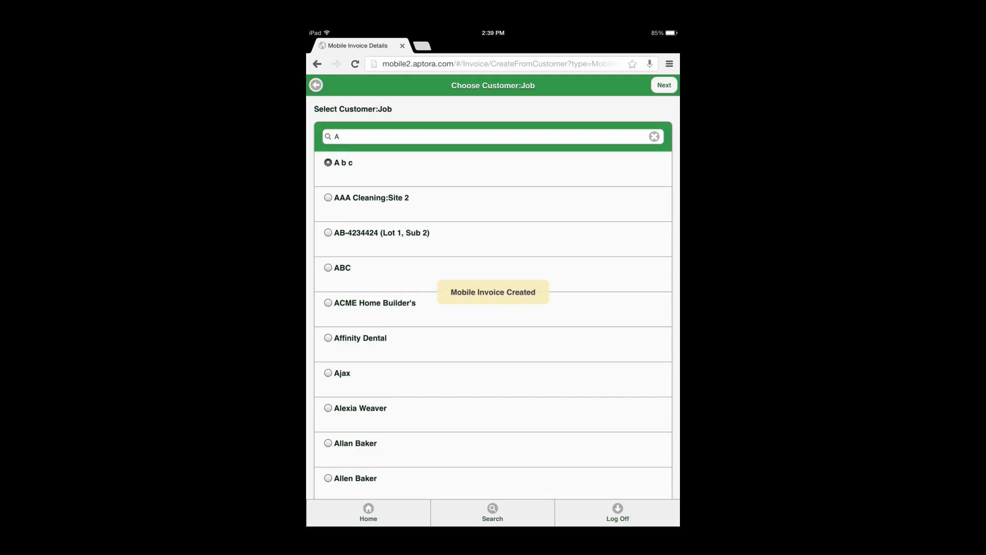
click(664, 85)
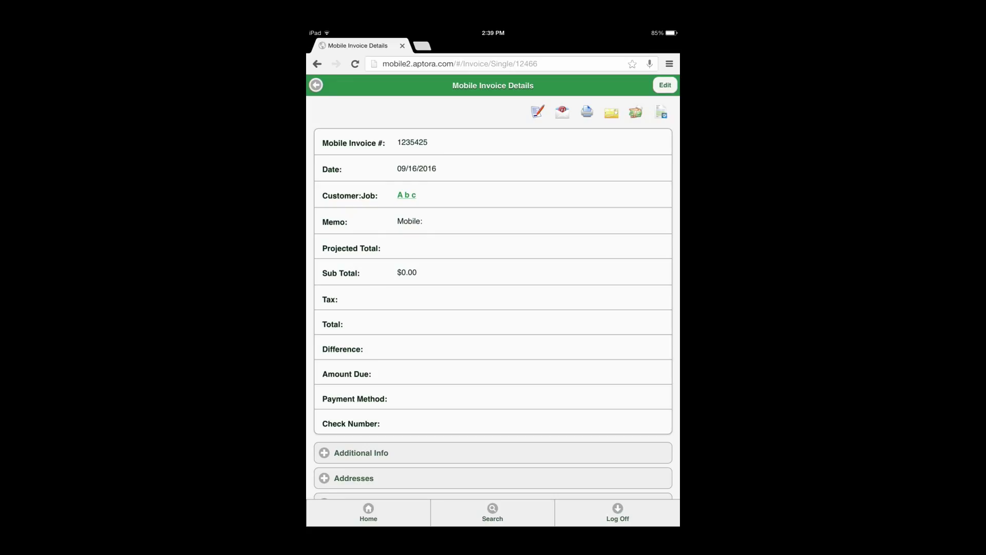
- Edit the invoice, entering number 0213425 and memo 'Mobile: Training'
click(664, 85)
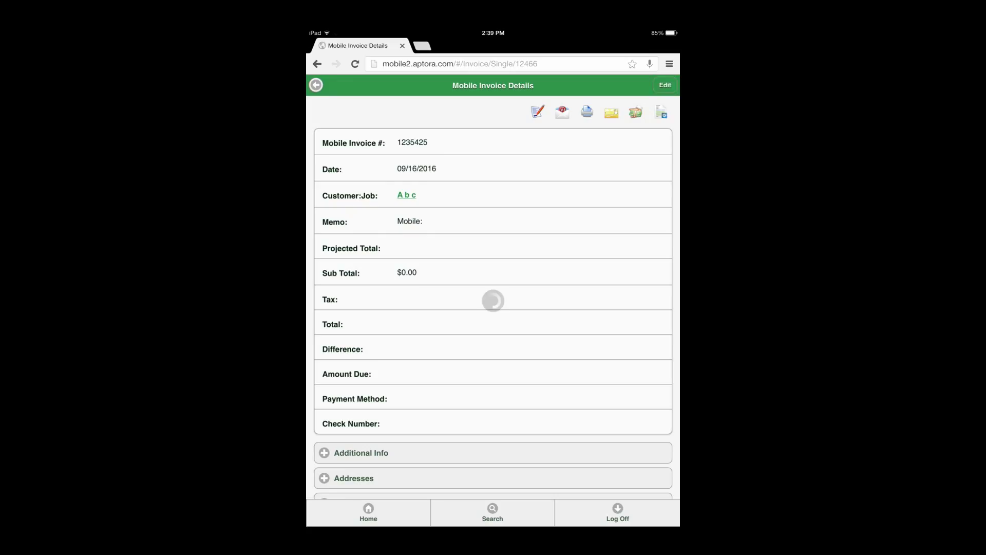
click(664, 85)
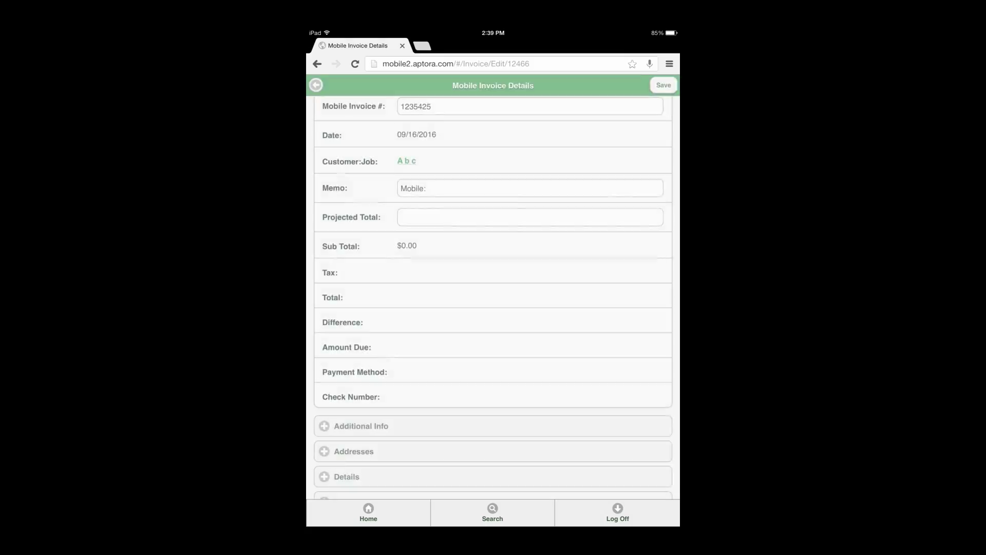
scroll(down, 3)
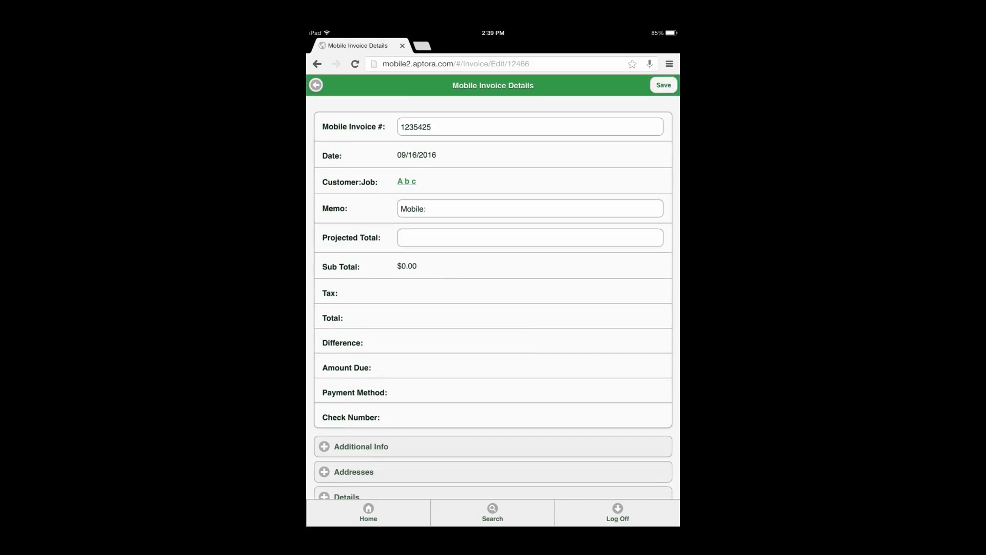
click(529, 127)
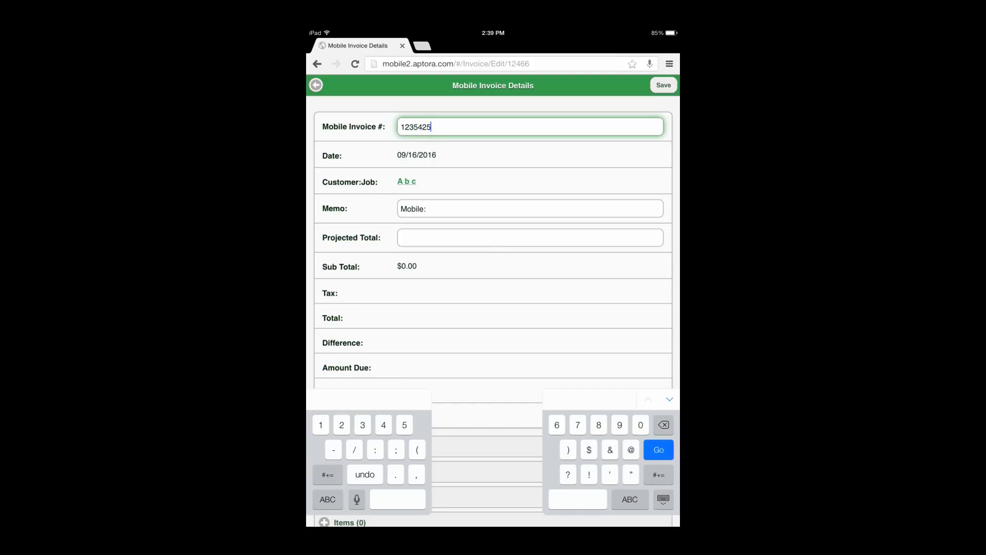
text(01)
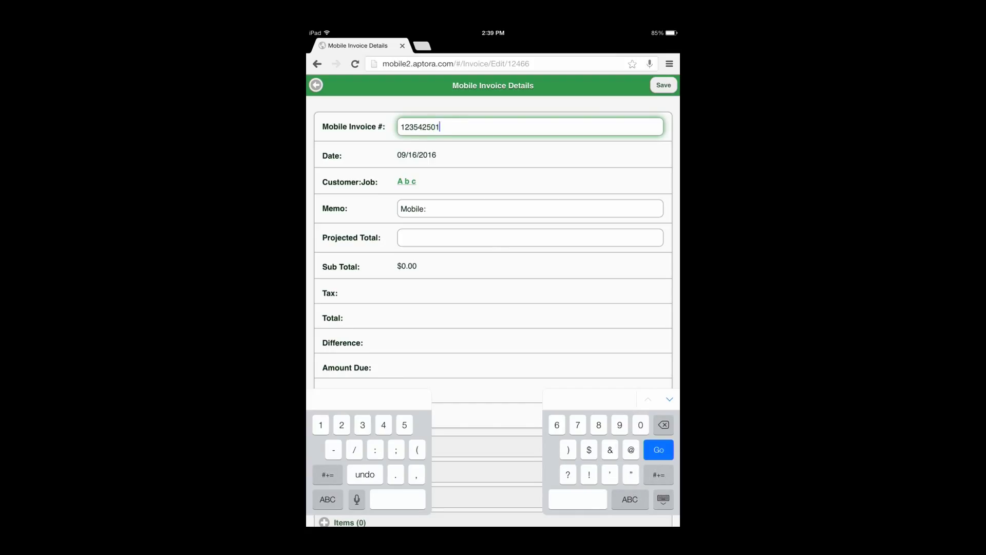
text(23)
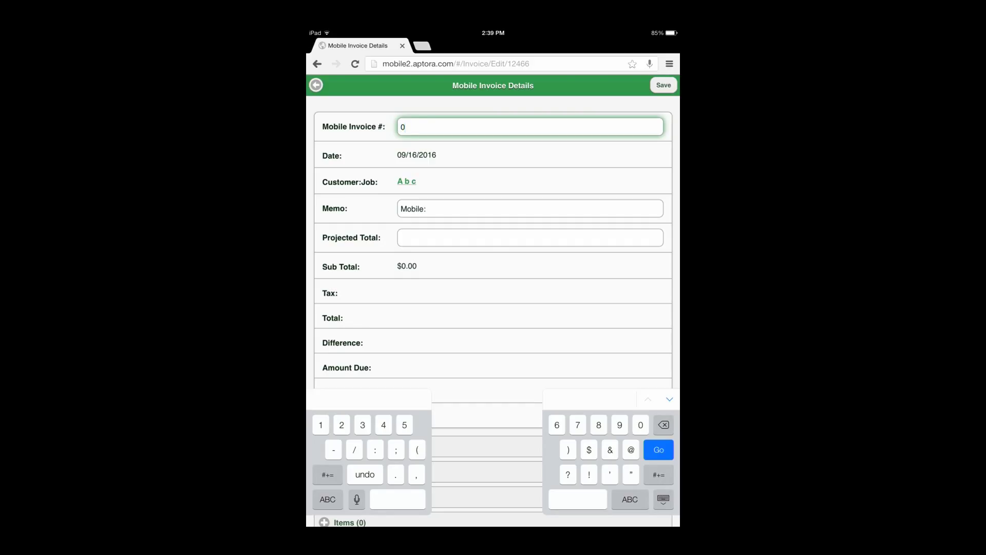
text(213425)
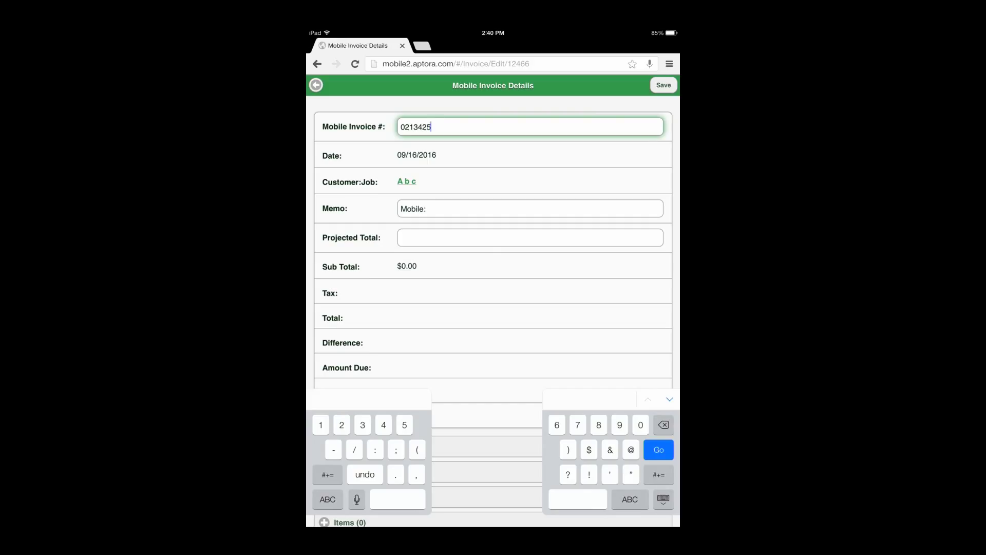
click(530, 208)
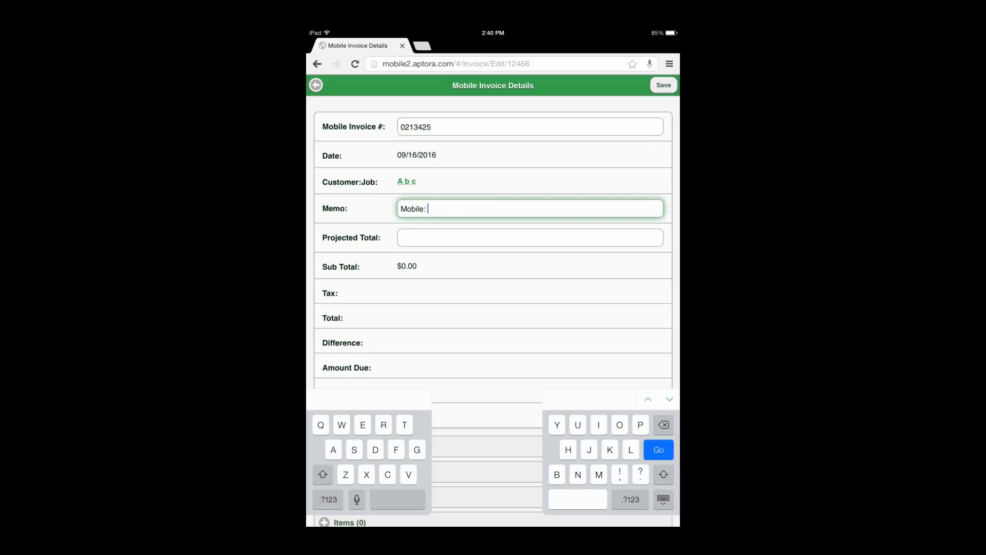
text(Trai)
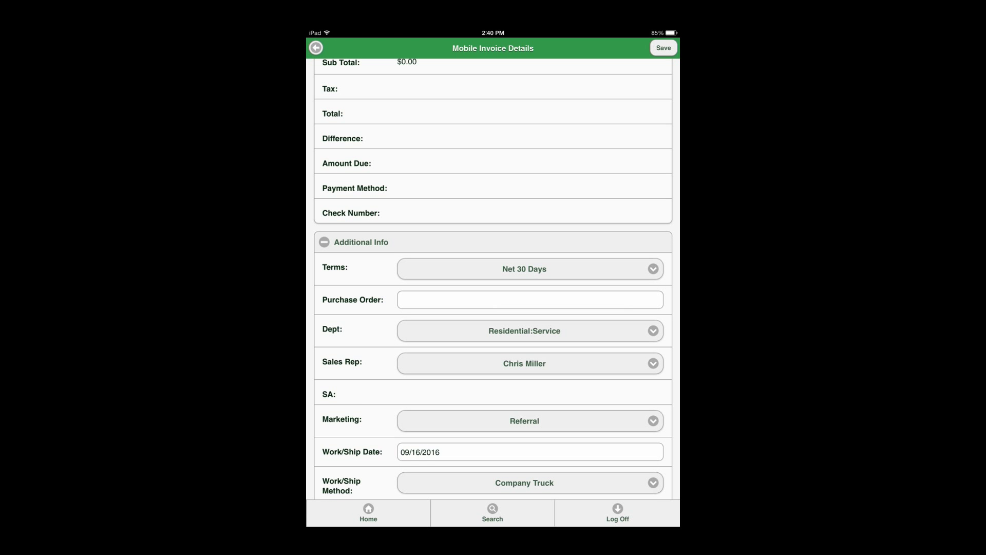
- Set the invoice terms to Net 15 Days and department to Commercial:Service (comm)
click(530, 269)
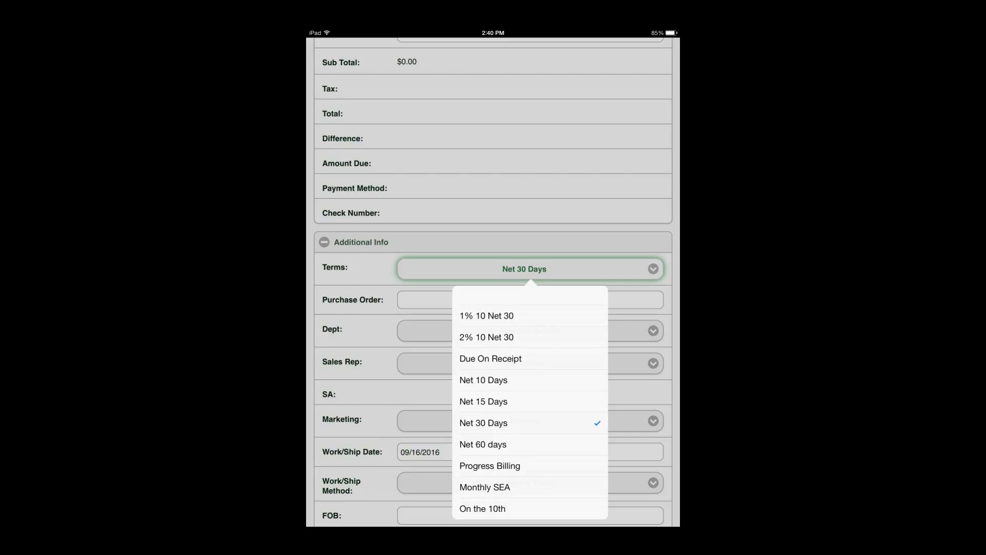
click(483, 401)
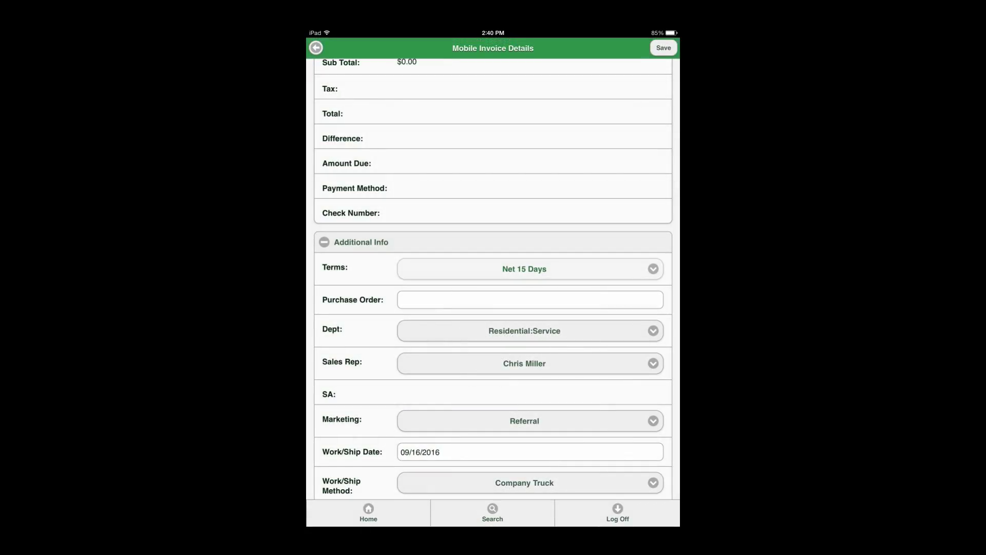
click(524, 331)
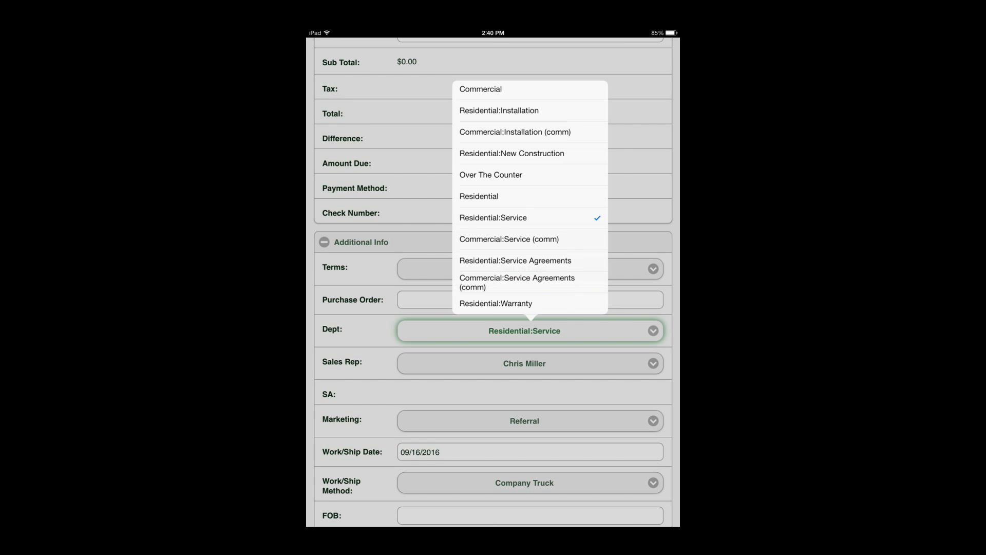
click(509, 238)
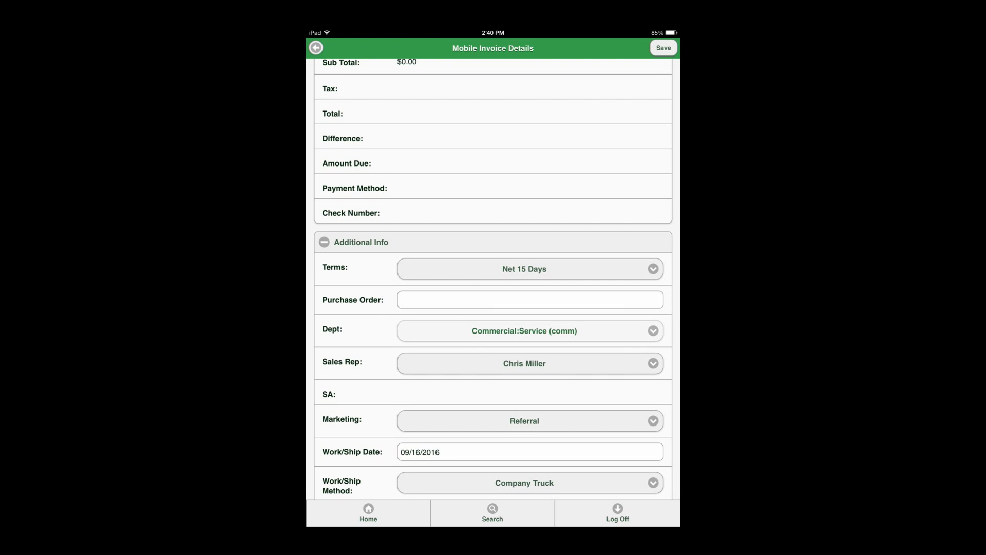
- Expand the Addresses and Details sections and enter 'Stuff' as the details
scroll(down, 3)
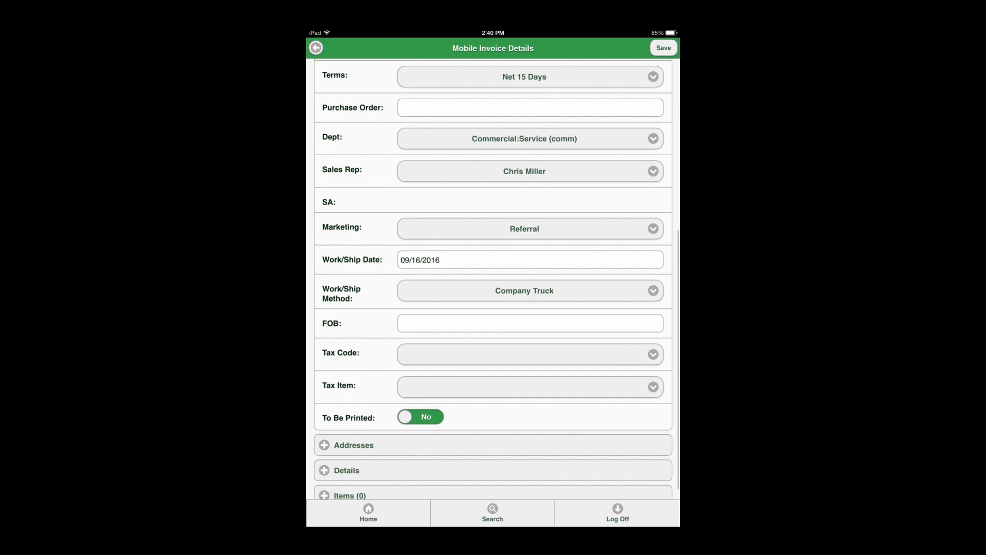
click(324, 445)
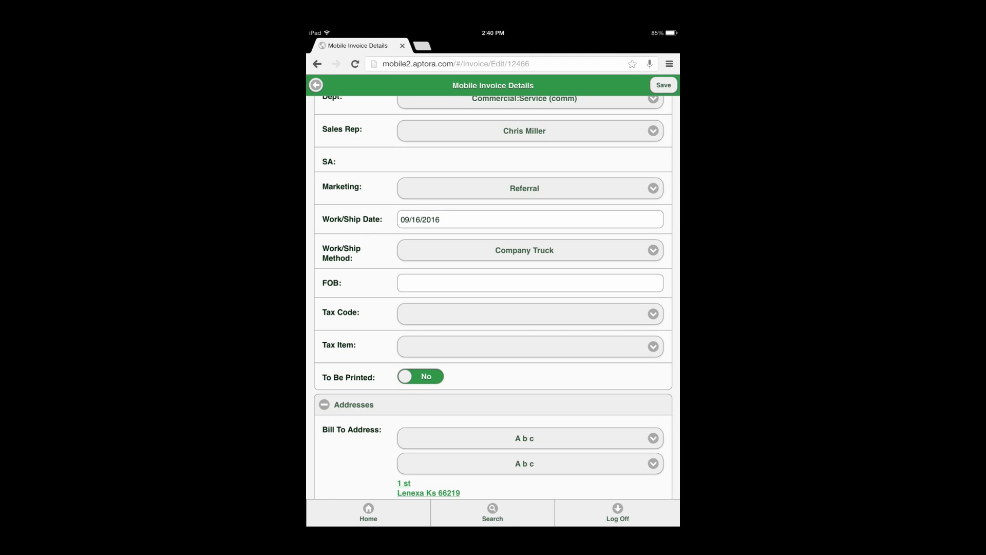
scroll(down, 3)
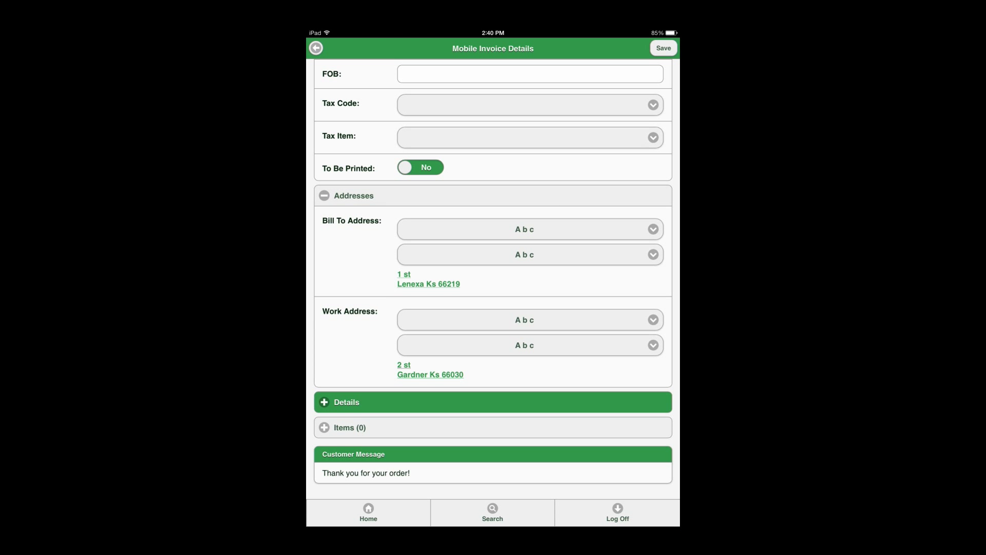
click(347, 402)
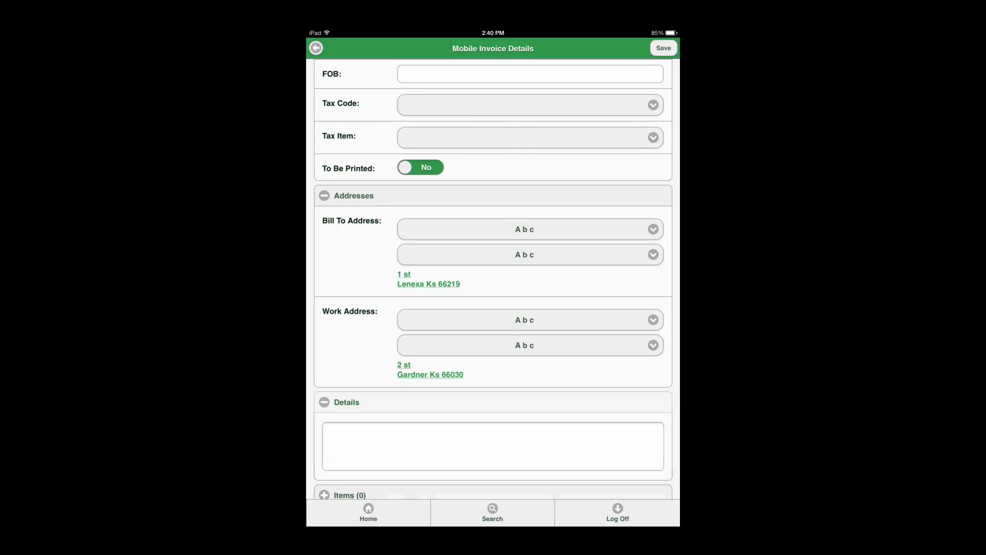
click(493, 446)
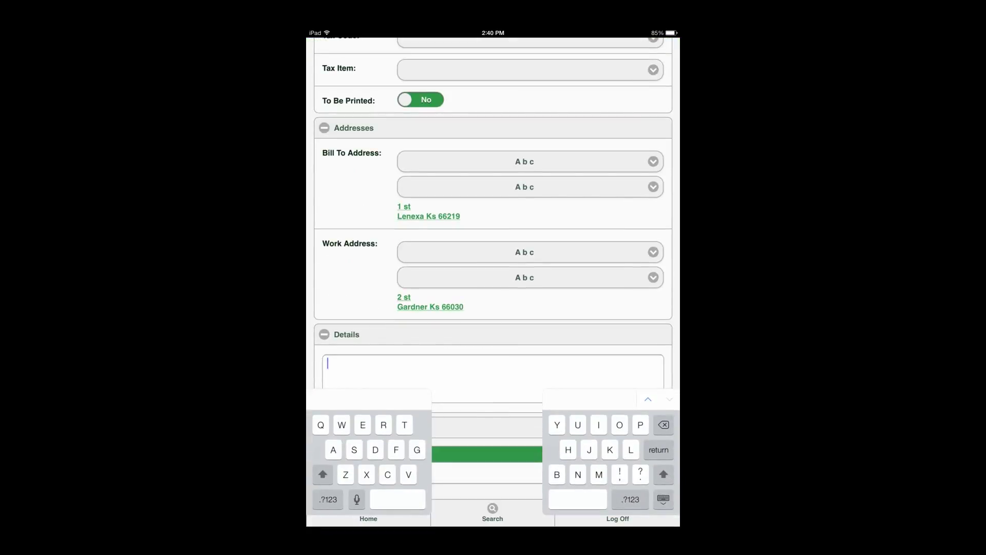
text(Stu)
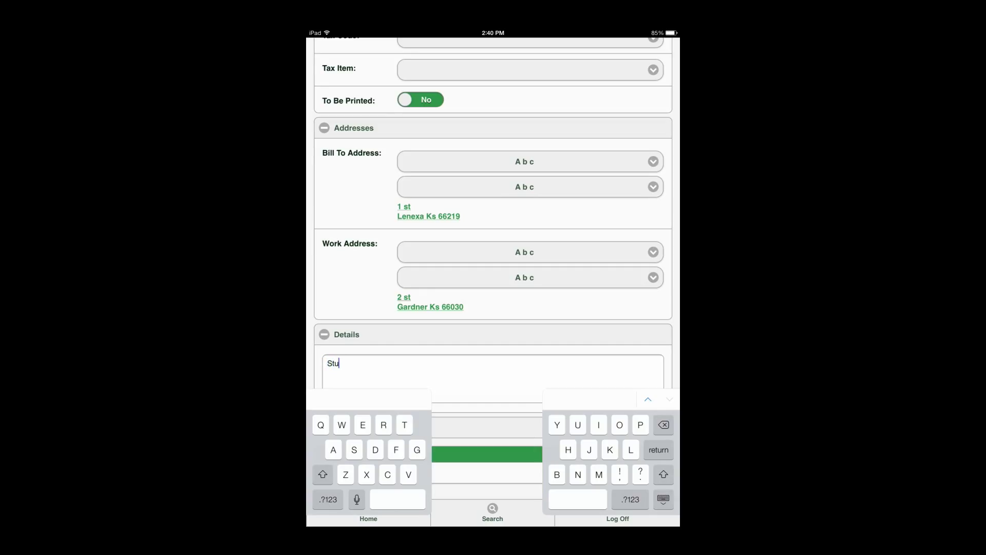
text(ff)
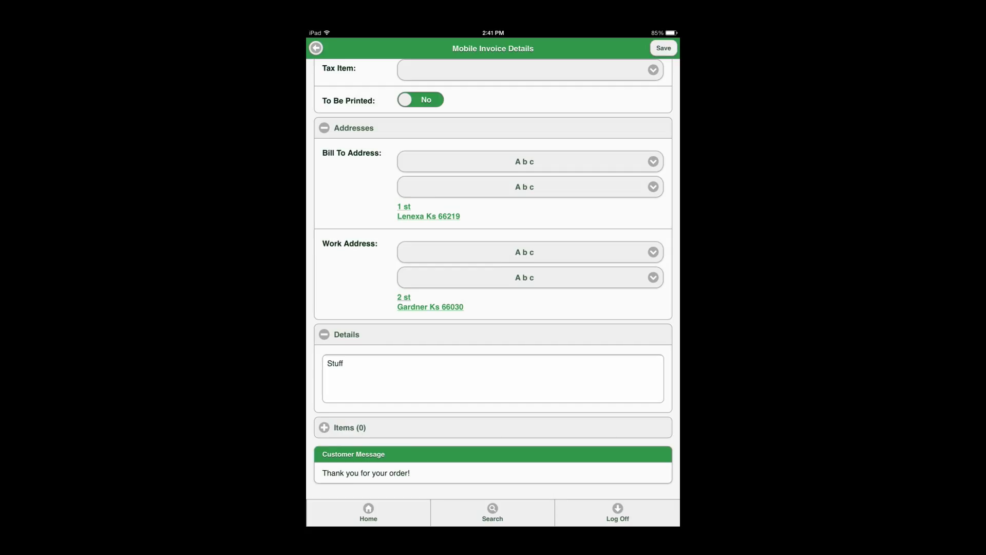
- Save invoice 0213425 and scroll down to its empty Items (0) section
click(664, 47)
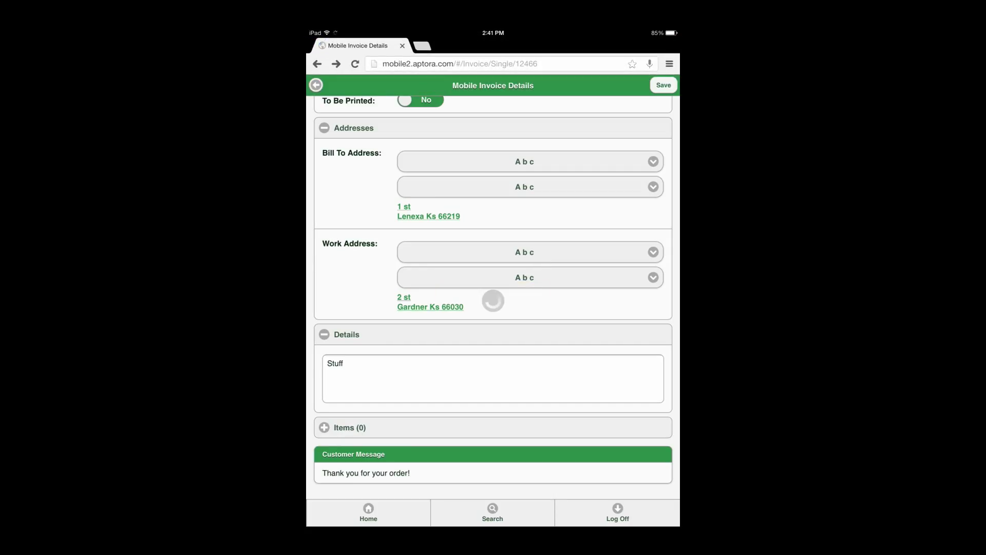
click(663, 85)
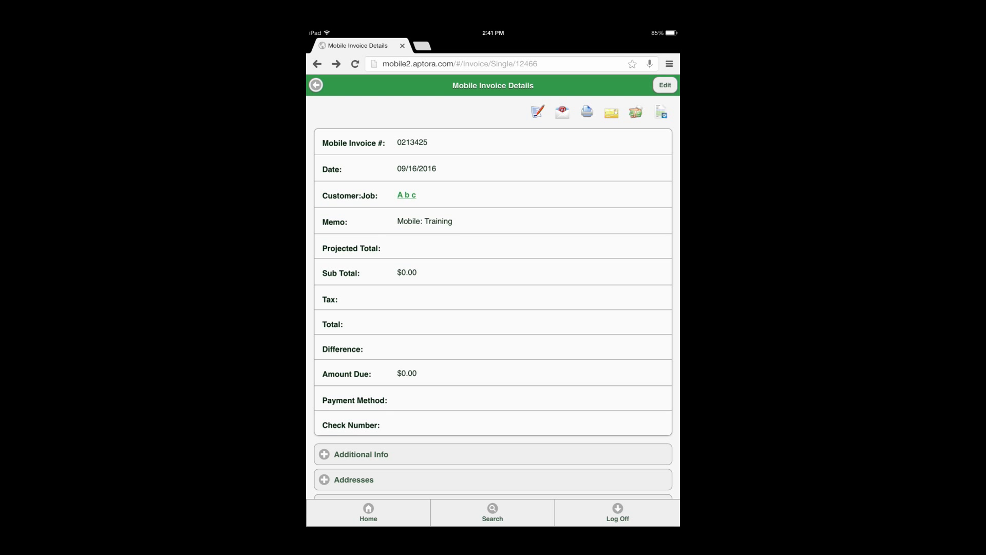
scroll(down, 3)
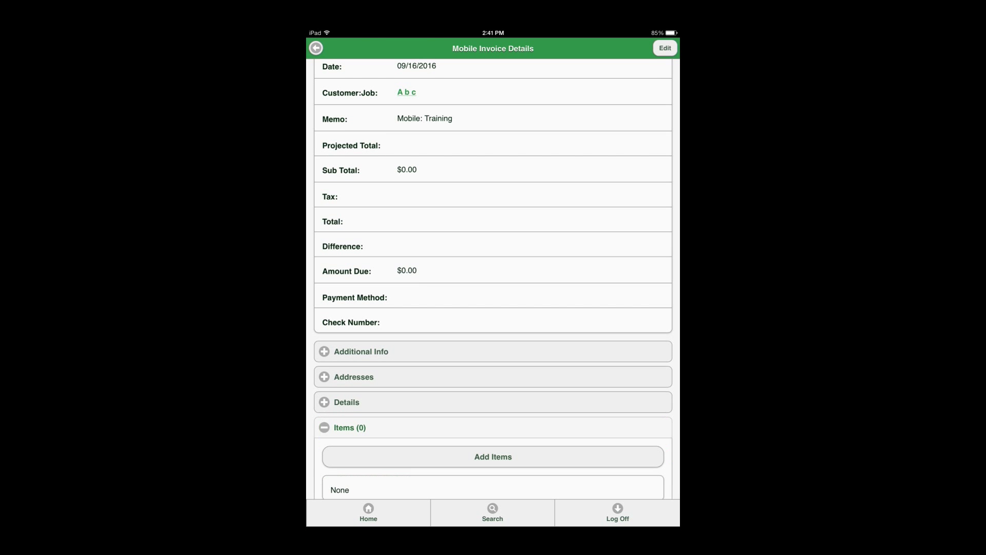
click(493, 457)
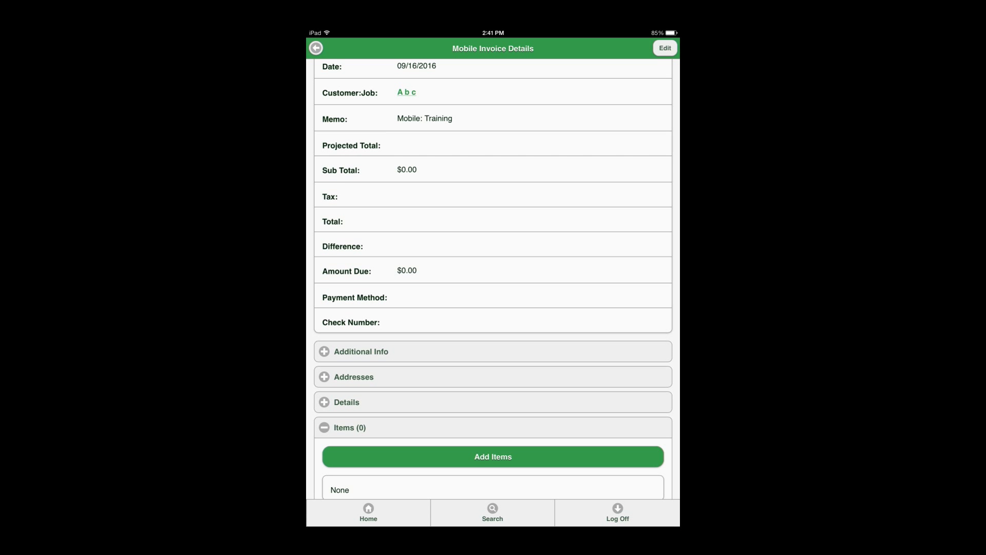
click(493, 456)
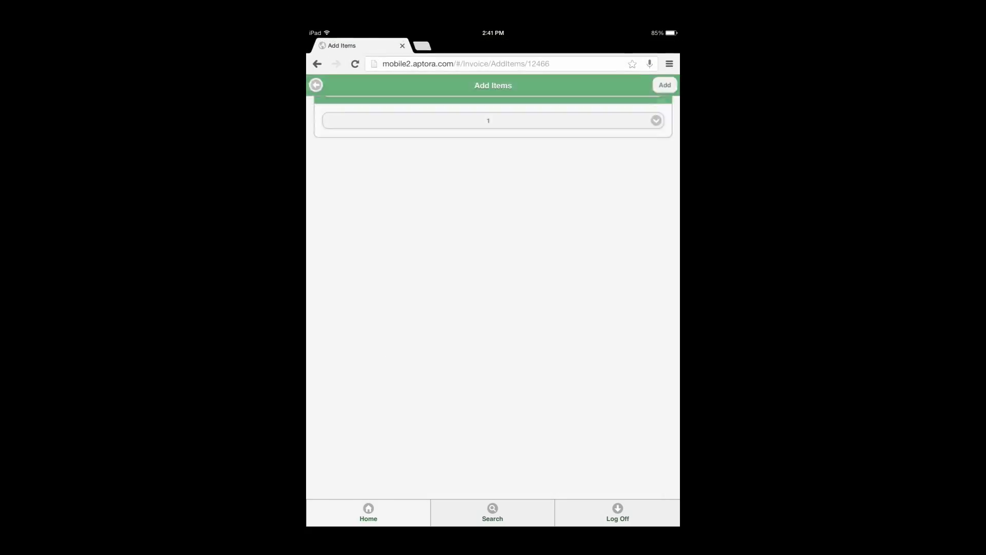
click(492, 126)
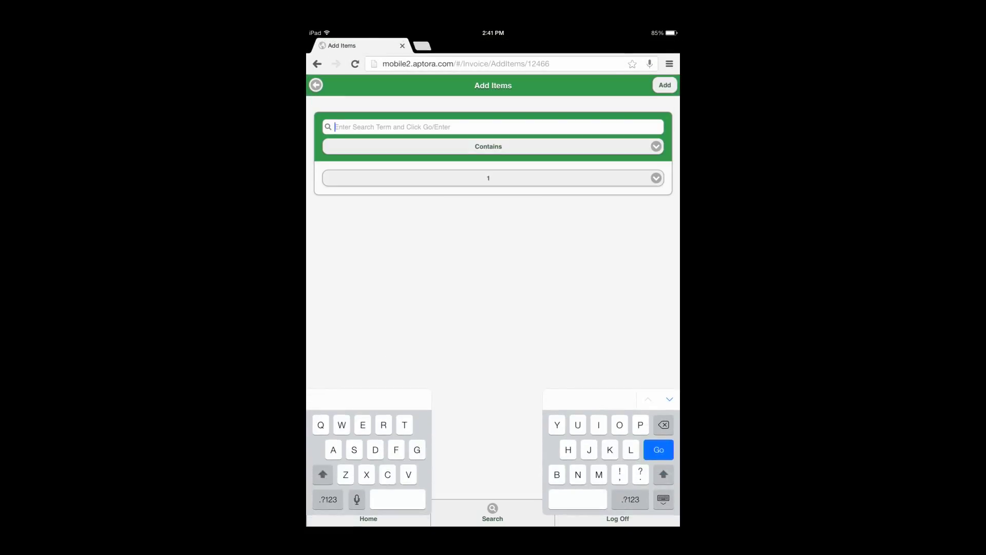
text(1)
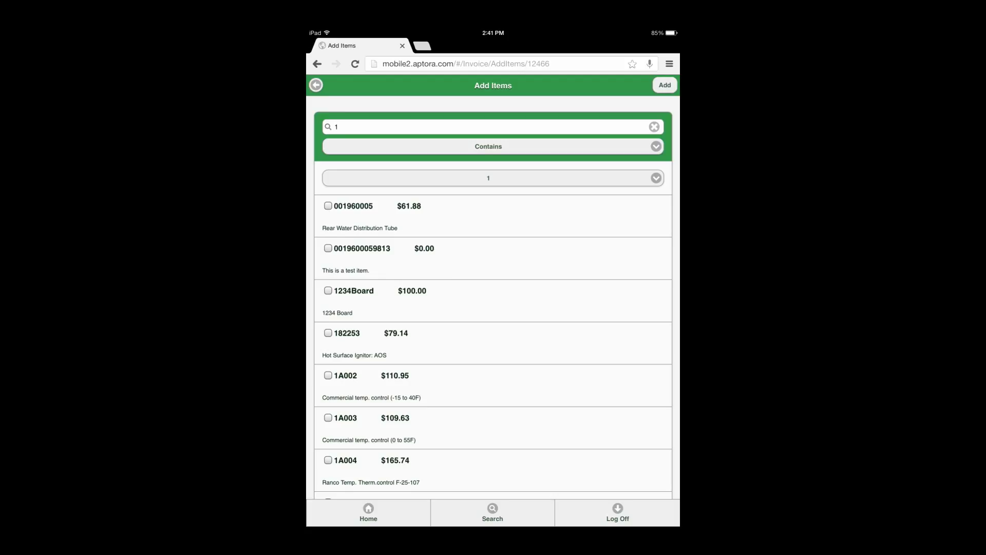
click(328, 290)
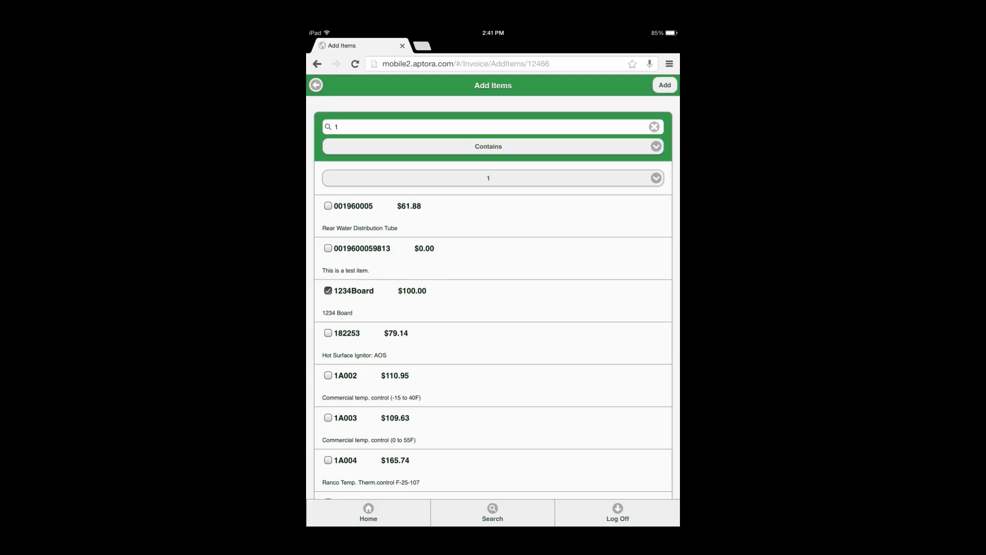
click(327, 333)
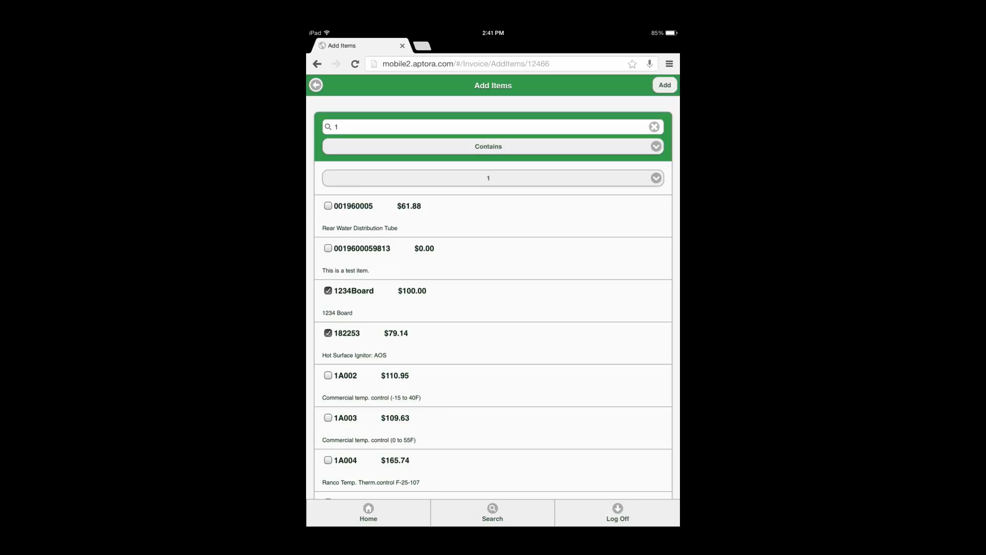
click(328, 375)
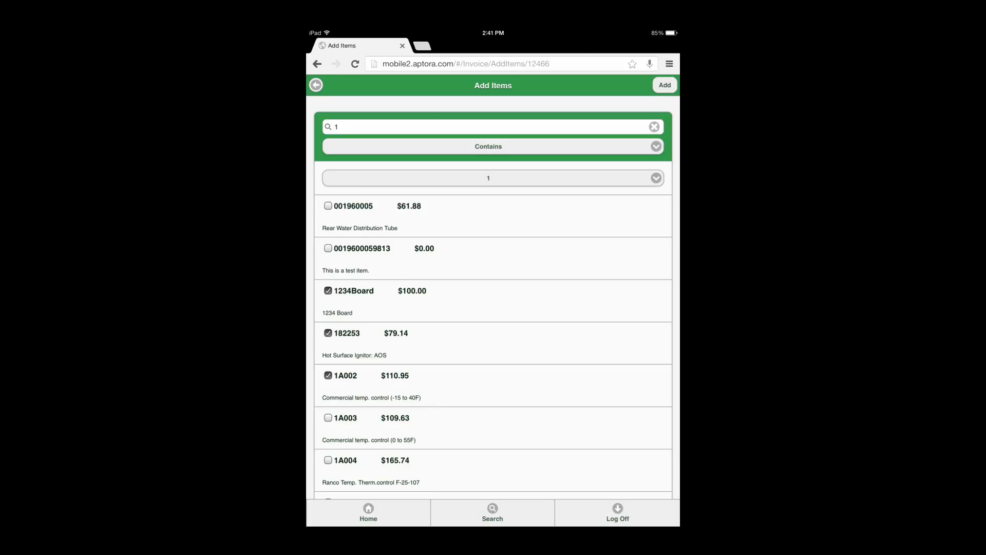
click(327, 418)
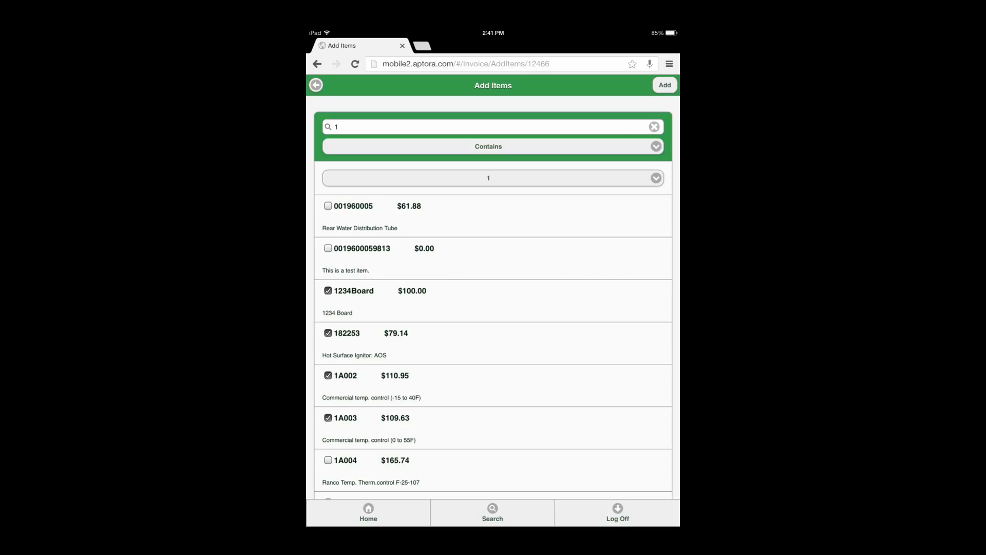
click(328, 247)
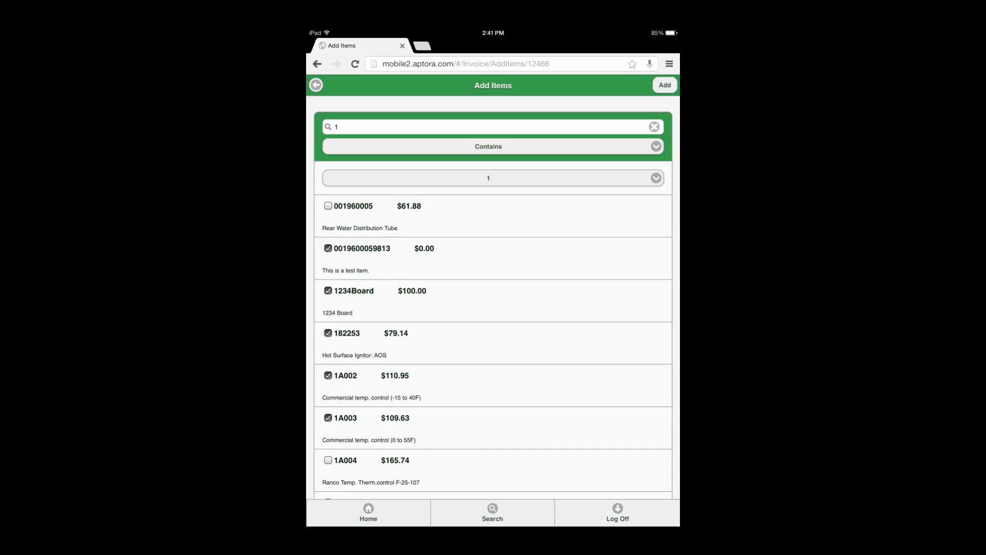
click(665, 84)
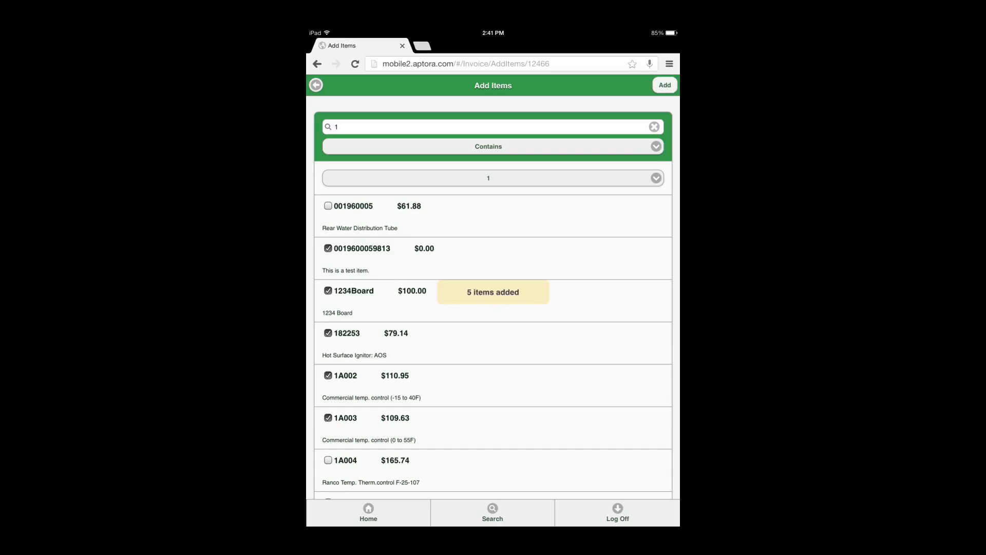
click(664, 85)
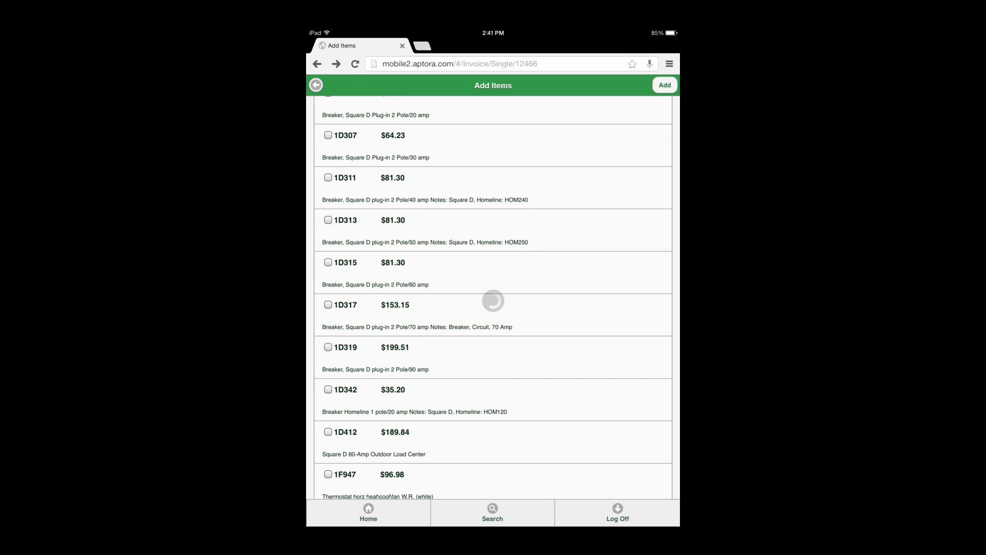
- Save a $175.72 Check payment with check number 53124, leaving $224.00 due
click(316, 84)
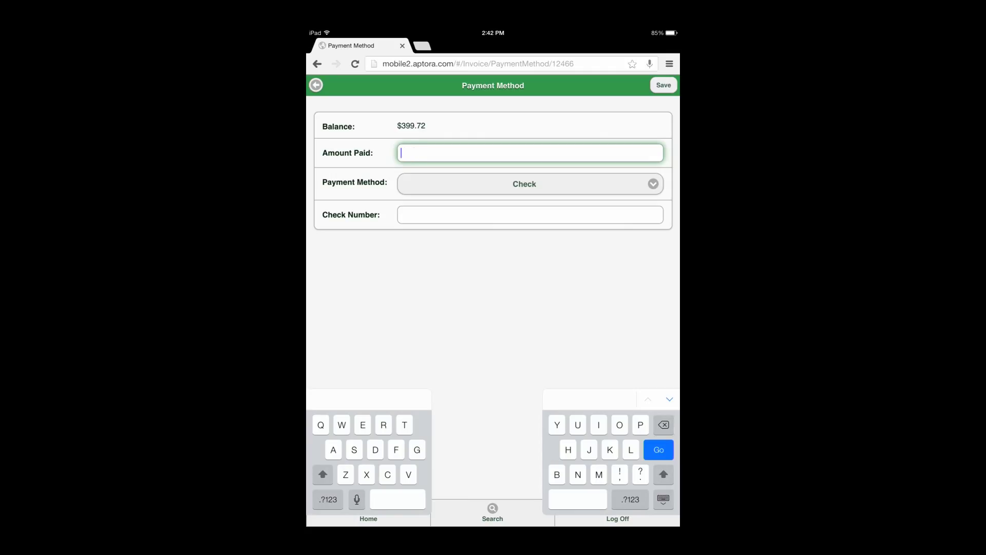
click(328, 498)
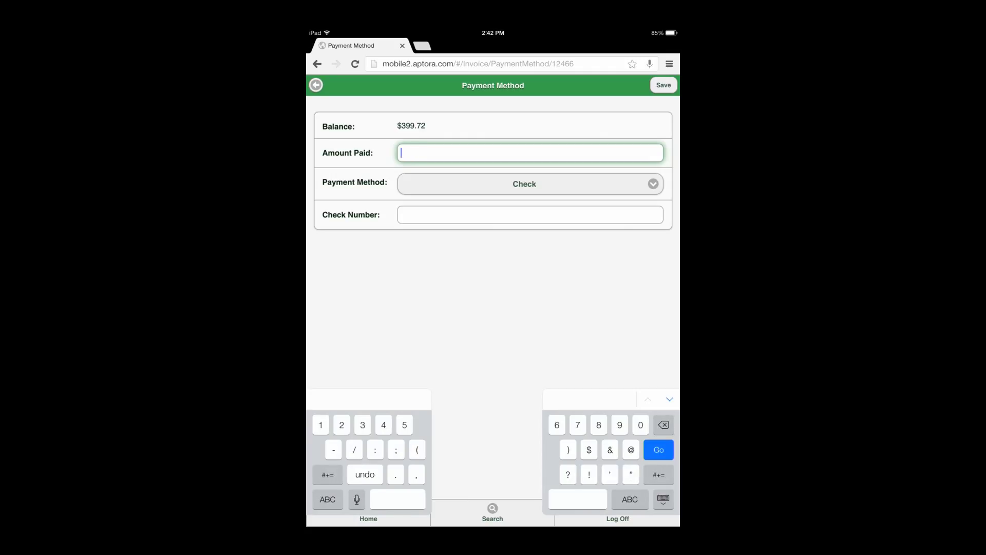
text(175)
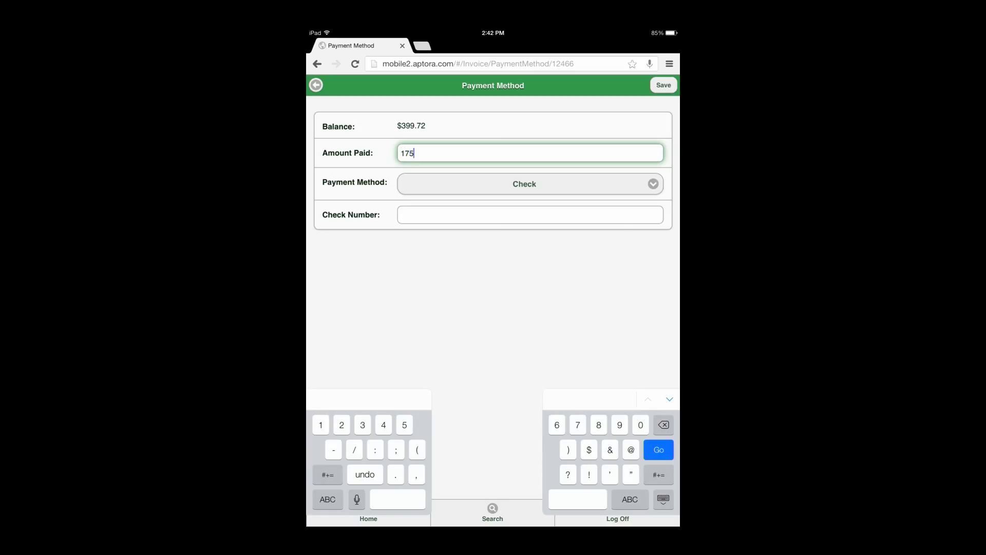
text(.7)
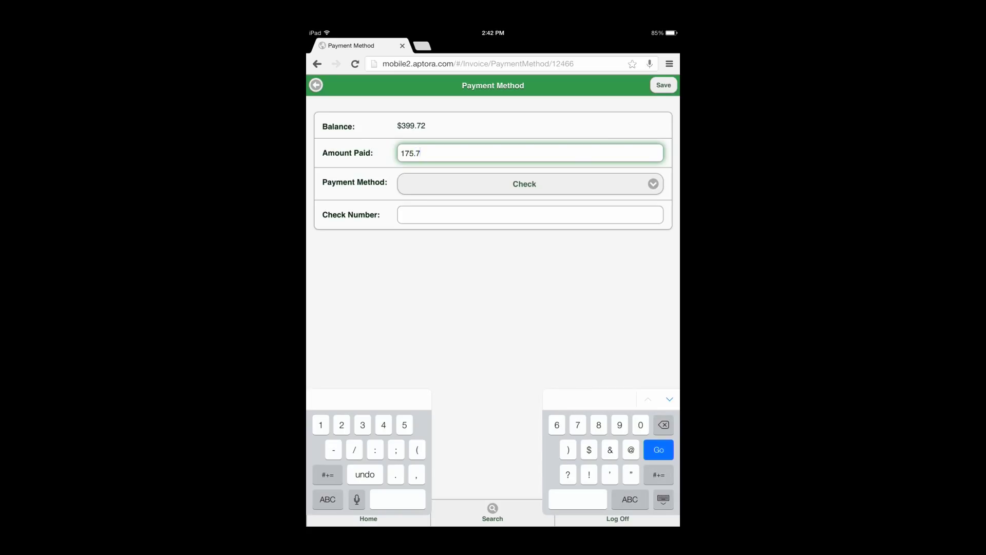
text(2)
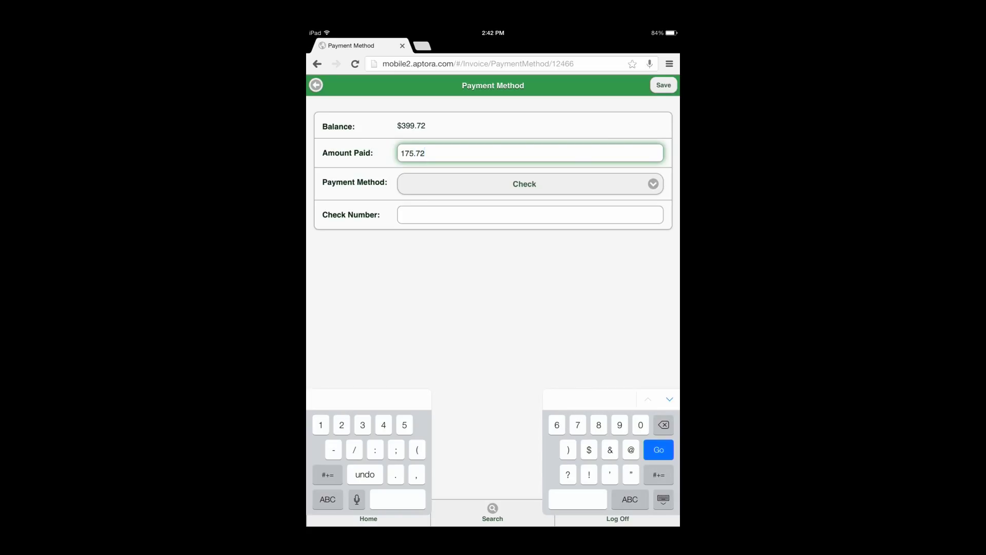
click(525, 183)
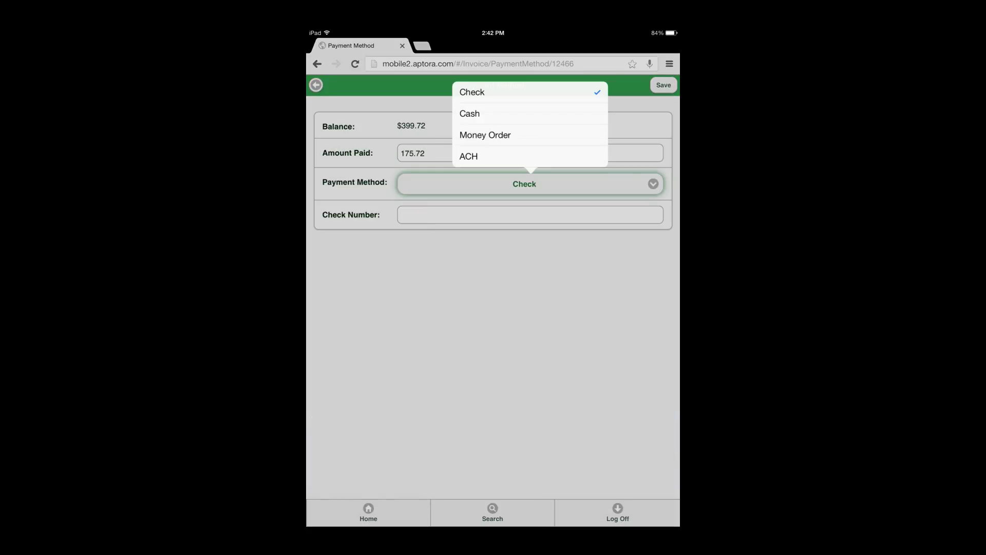
click(530, 215)
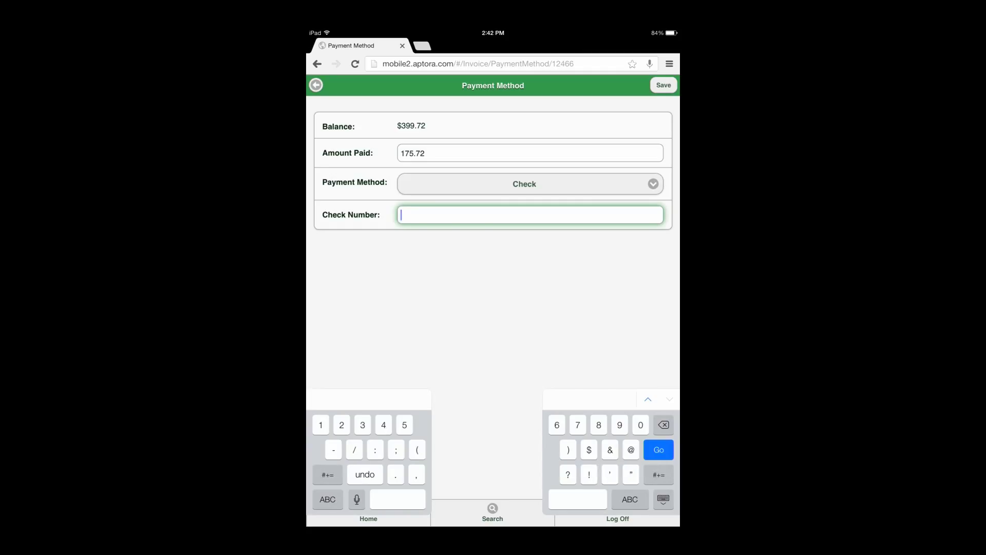
text(53124)
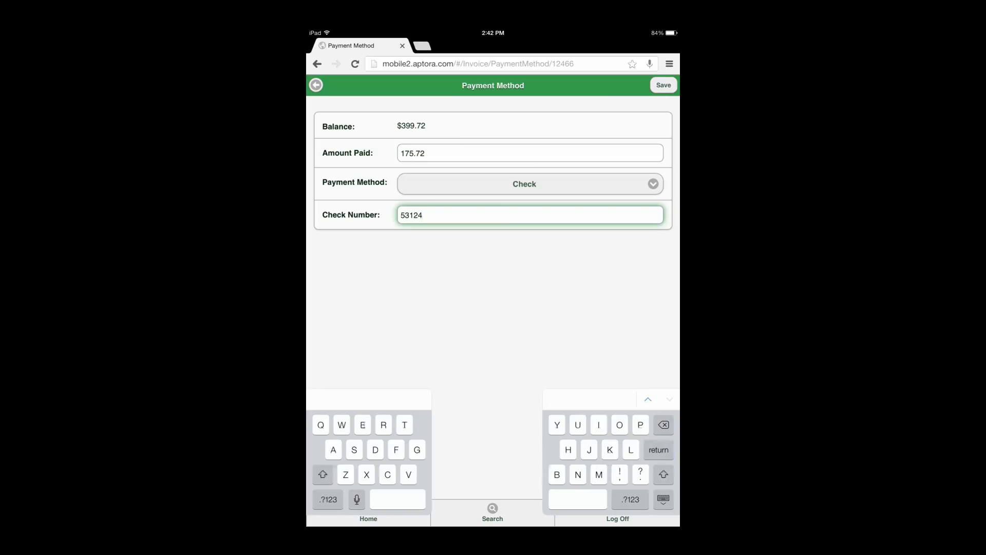
click(524, 184)
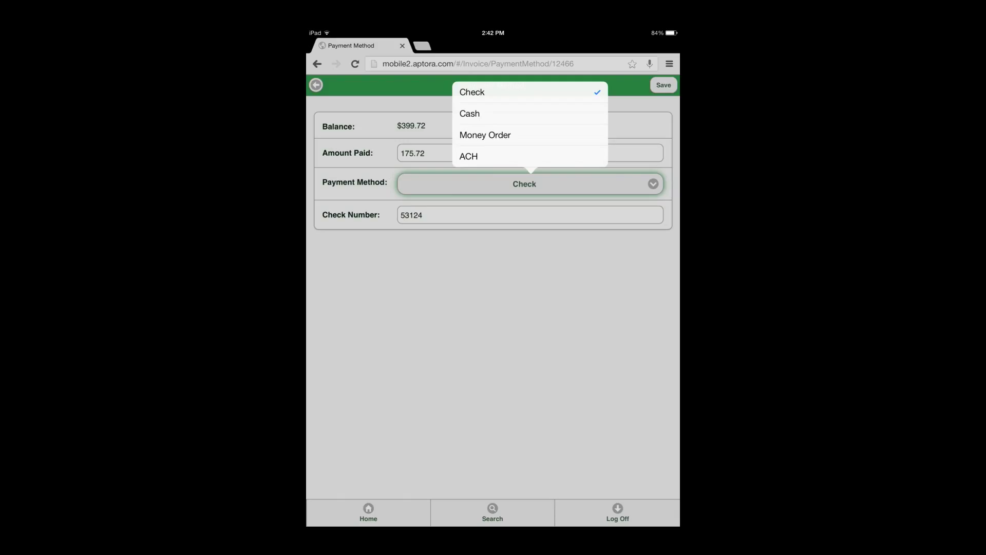
click(472, 92)
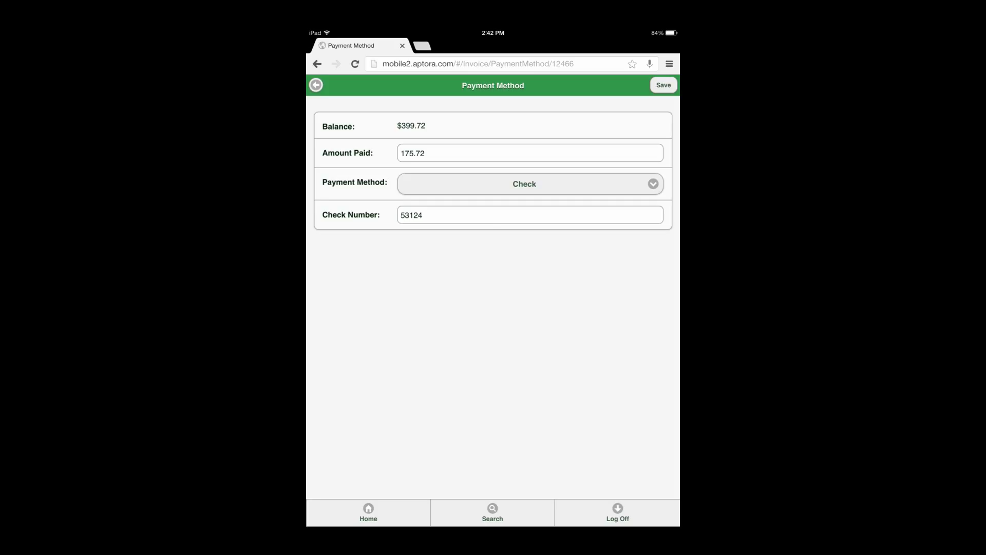
click(664, 85)
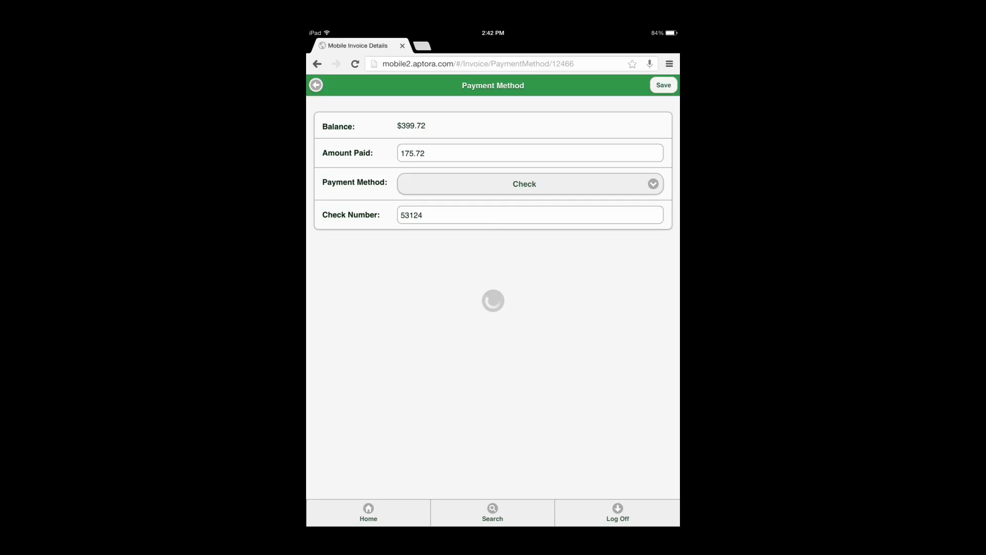
click(663, 84)
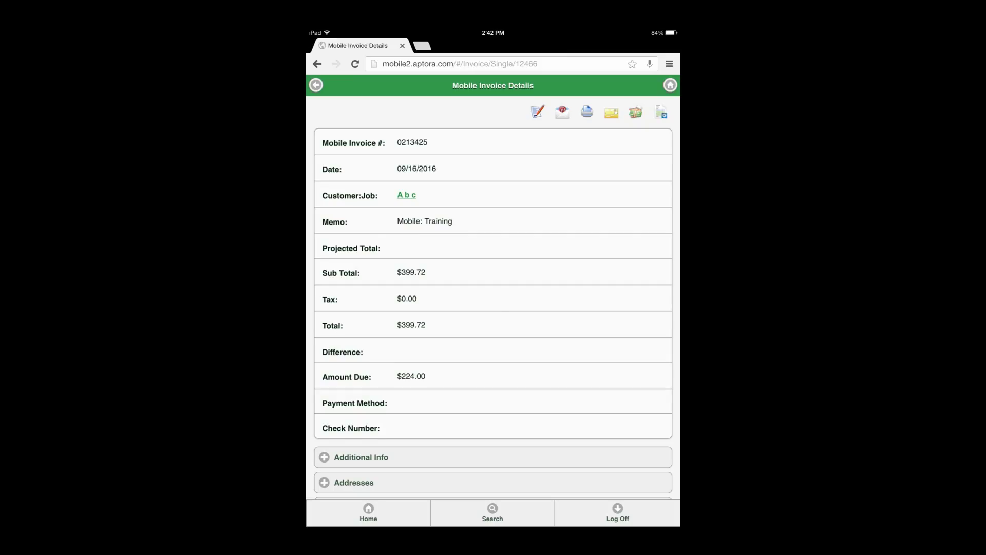
- Draw the customer signature, enter printed name 'Aptora', save, and go back to details
click(537, 112)
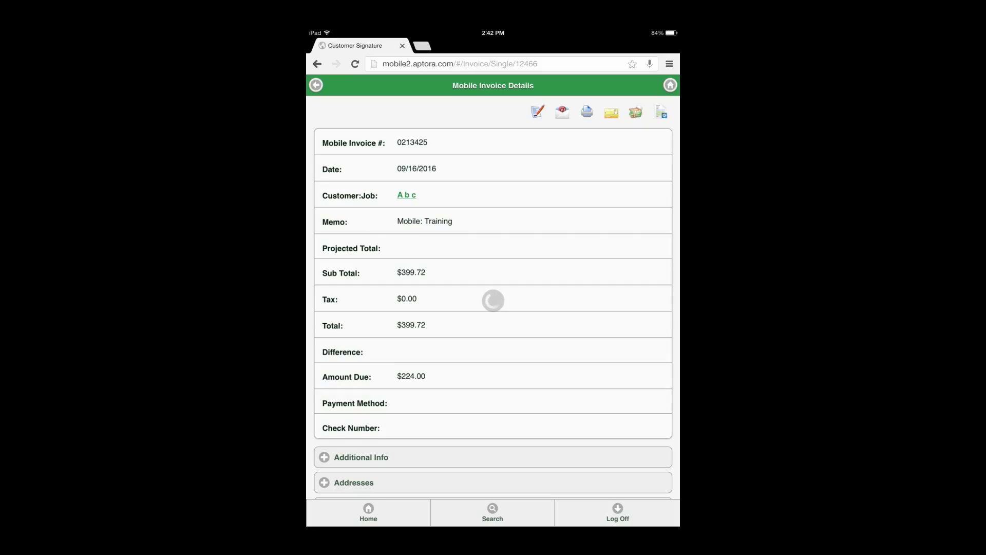
click(536, 112)
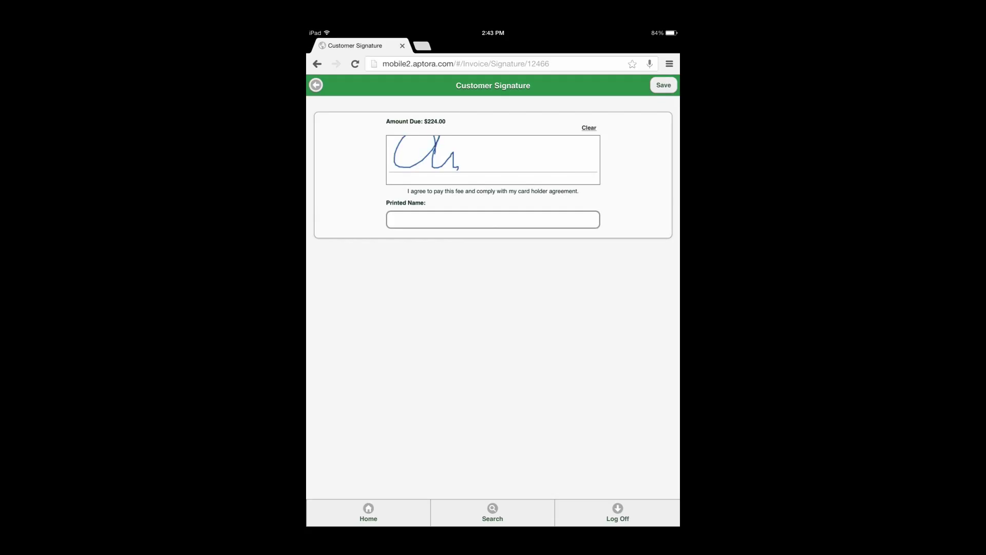
drag(459, 157, 497, 151)
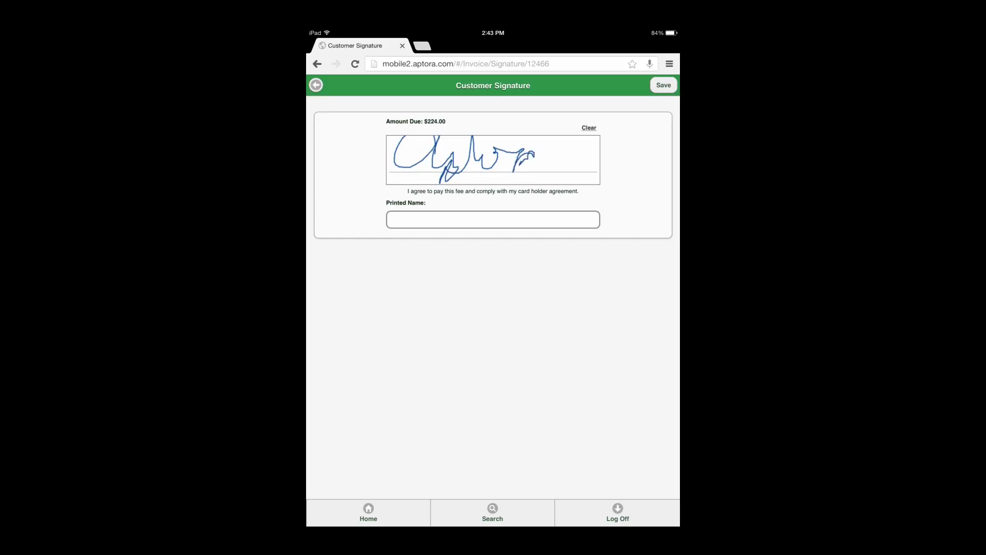
drag(515, 160, 598, 157)
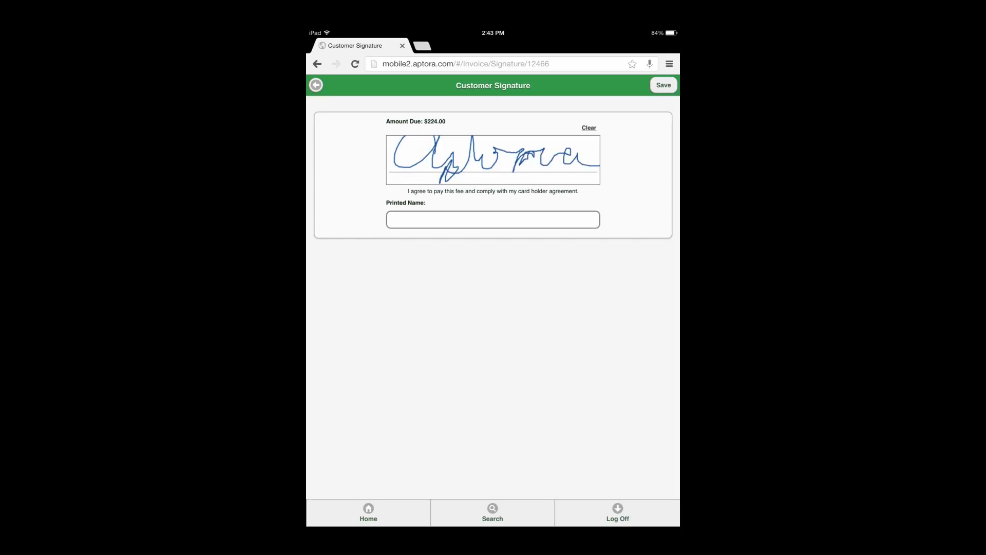
click(492, 219)
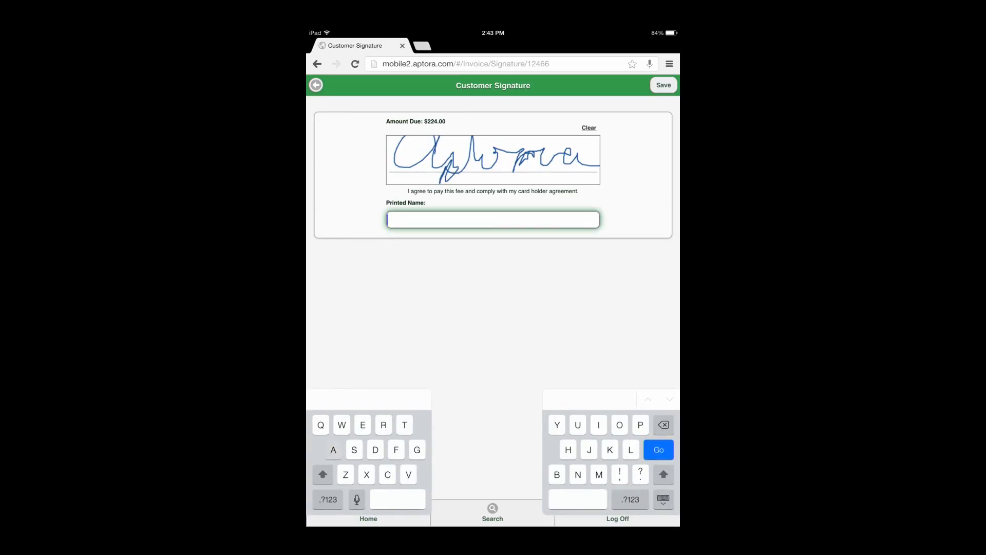
text(Ap)
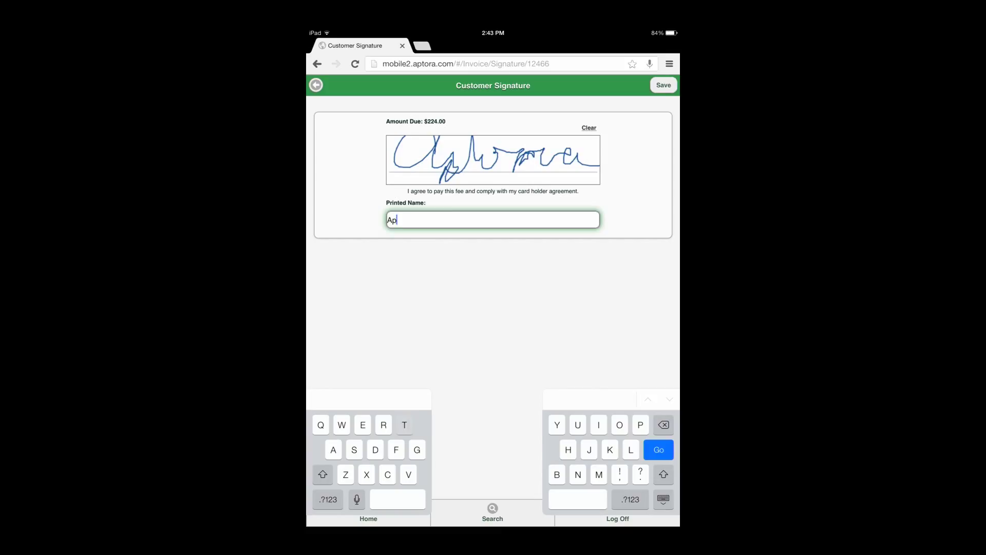
text(tor)
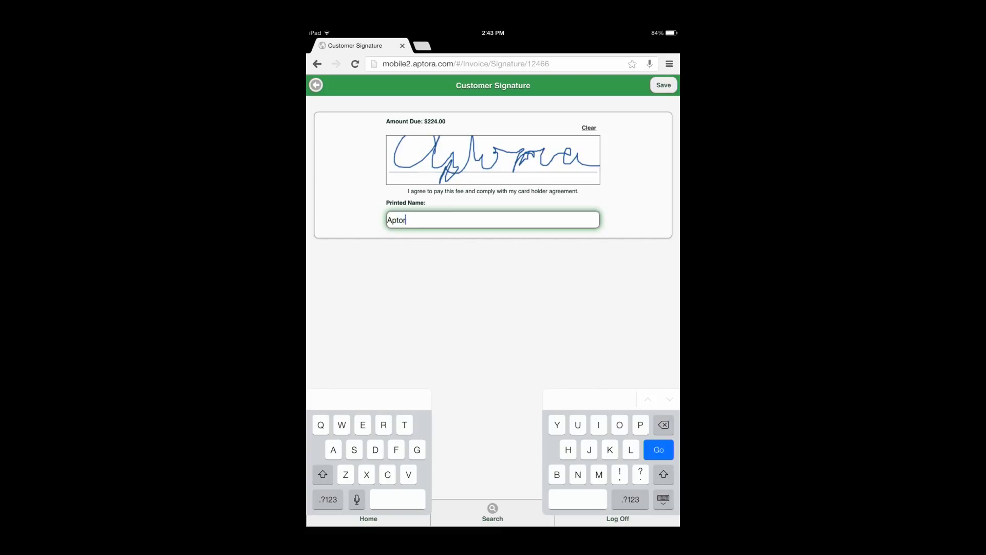
text(a)
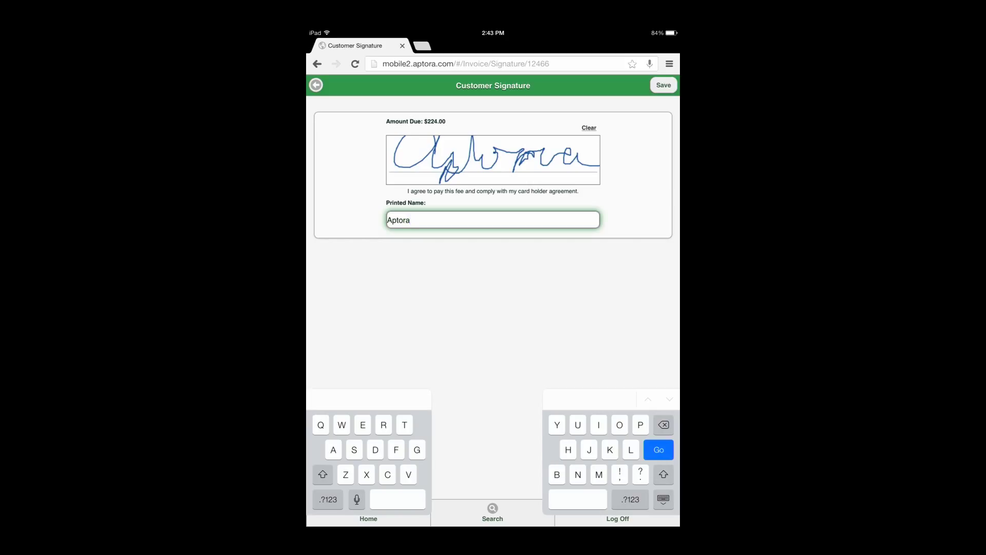
click(662, 84)
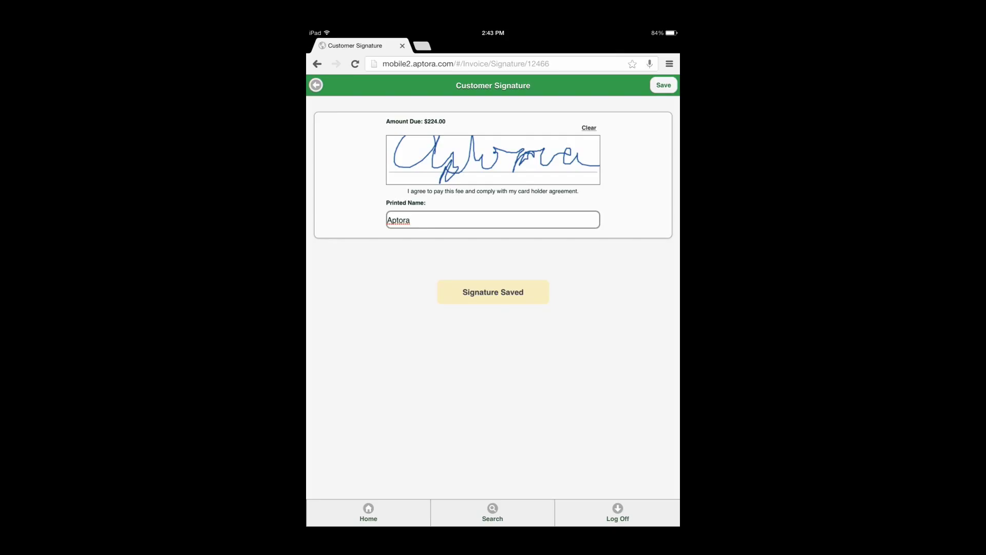
click(662, 84)
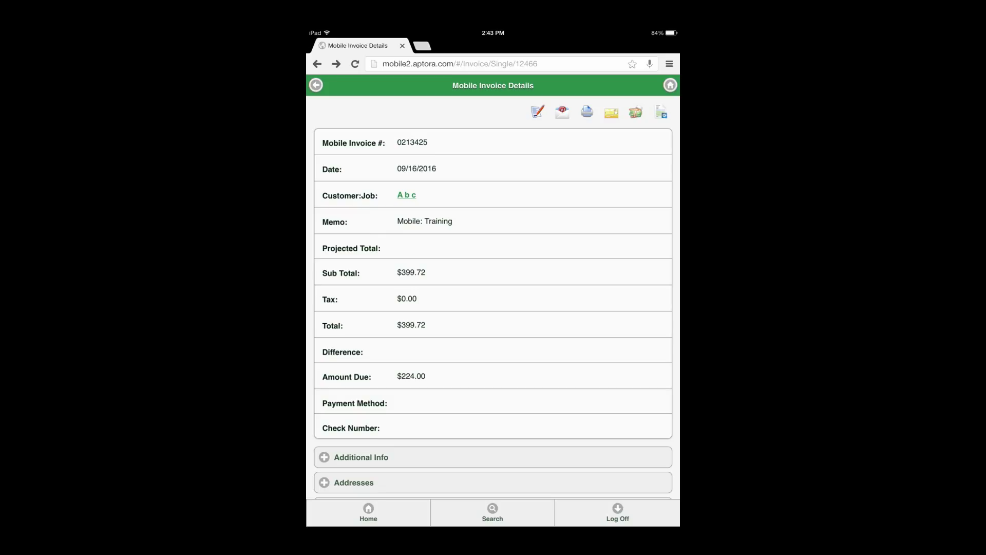
- Open the printable Service Invoice preview for 0213425 and bring up Chrome's menu
click(586, 112)
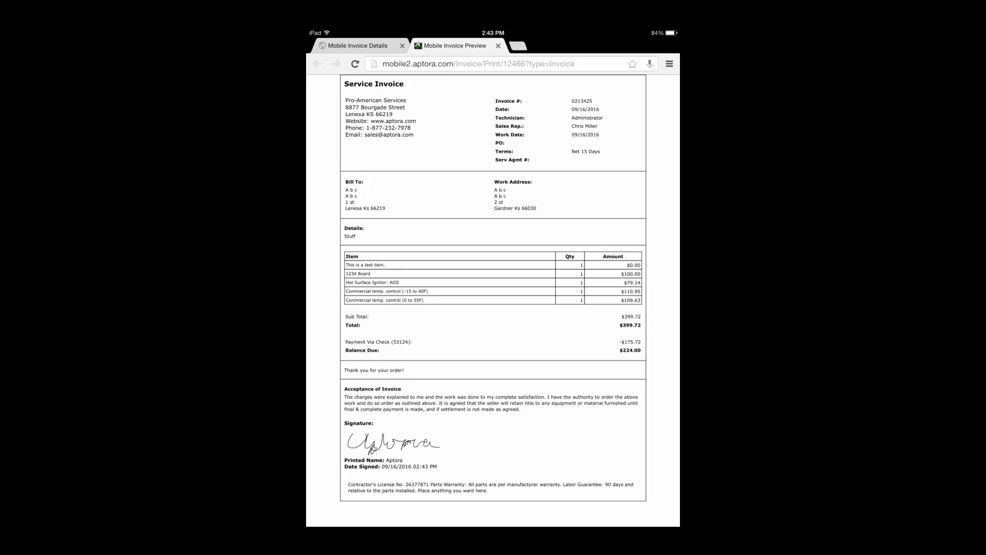
click(670, 63)
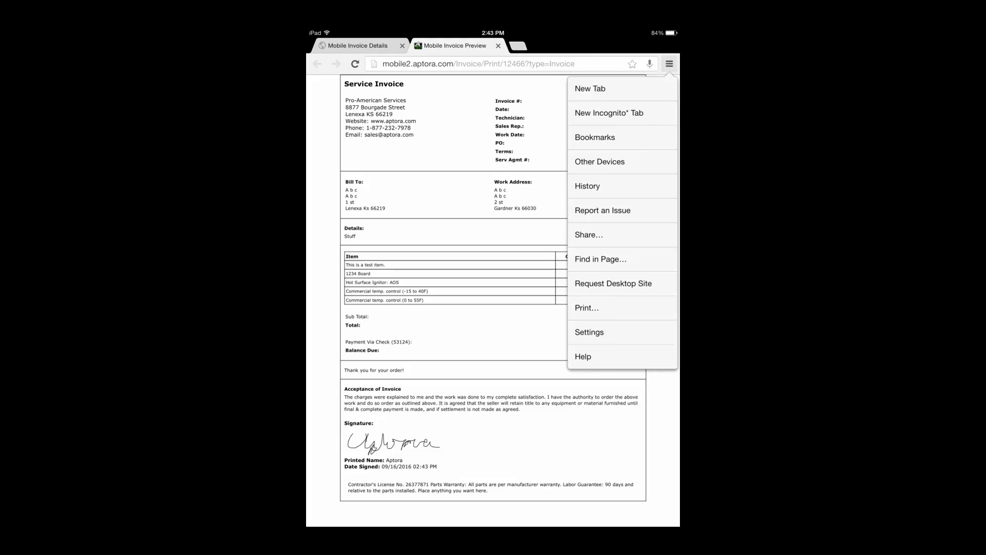
- Dismiss Chrome's menu and switch back to the Mobile Invoice Details tab
click(587, 308)
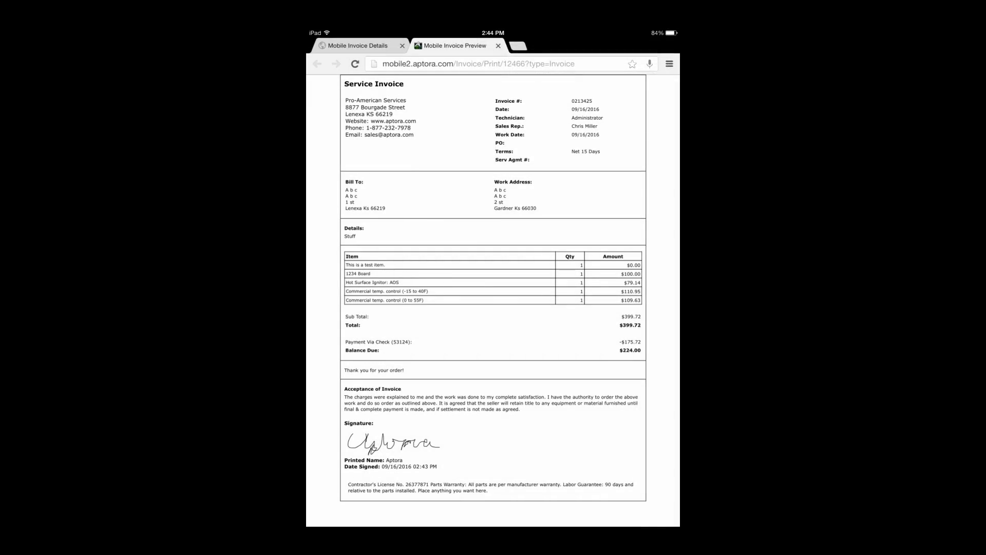
click(498, 45)
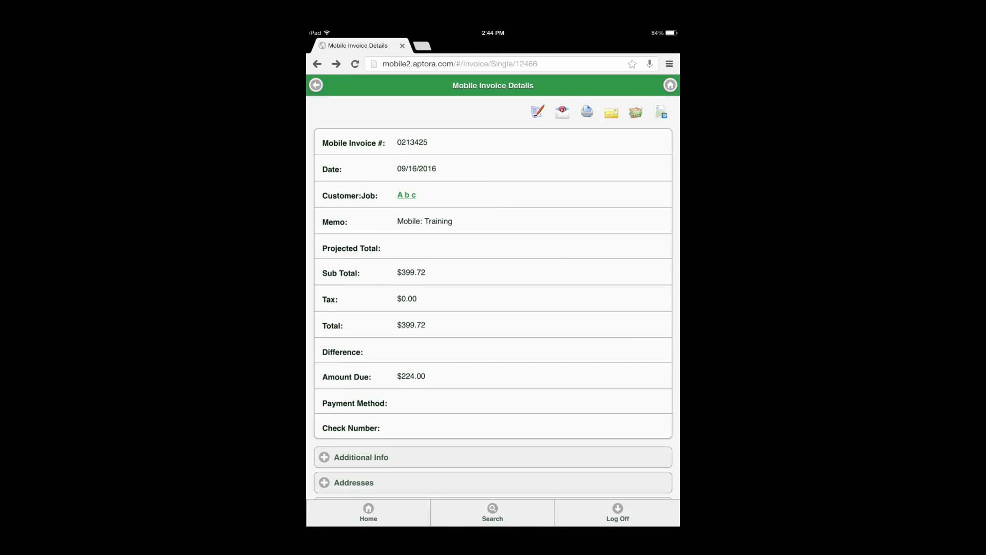